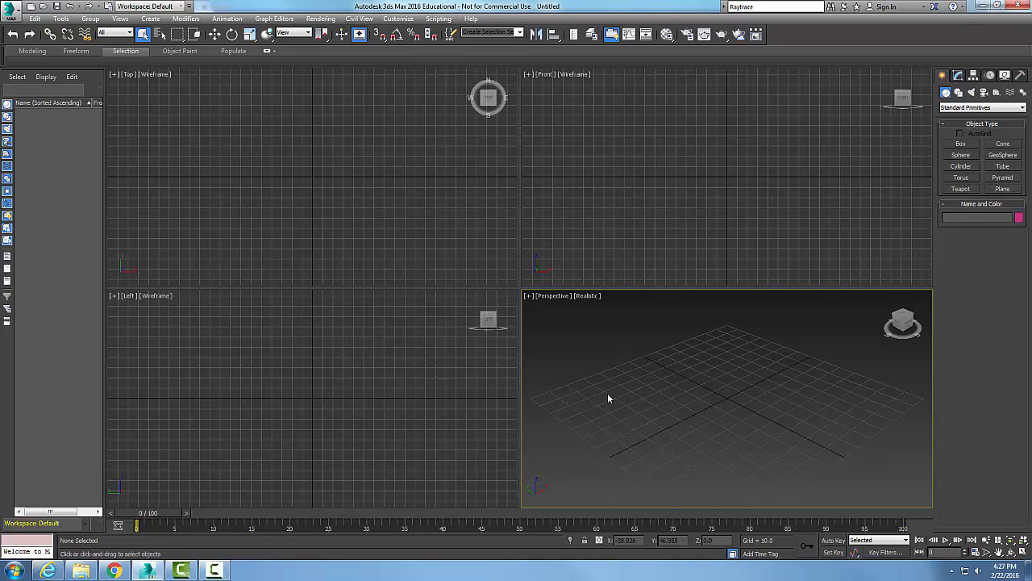
pyautogui.moveTo(548, 313)
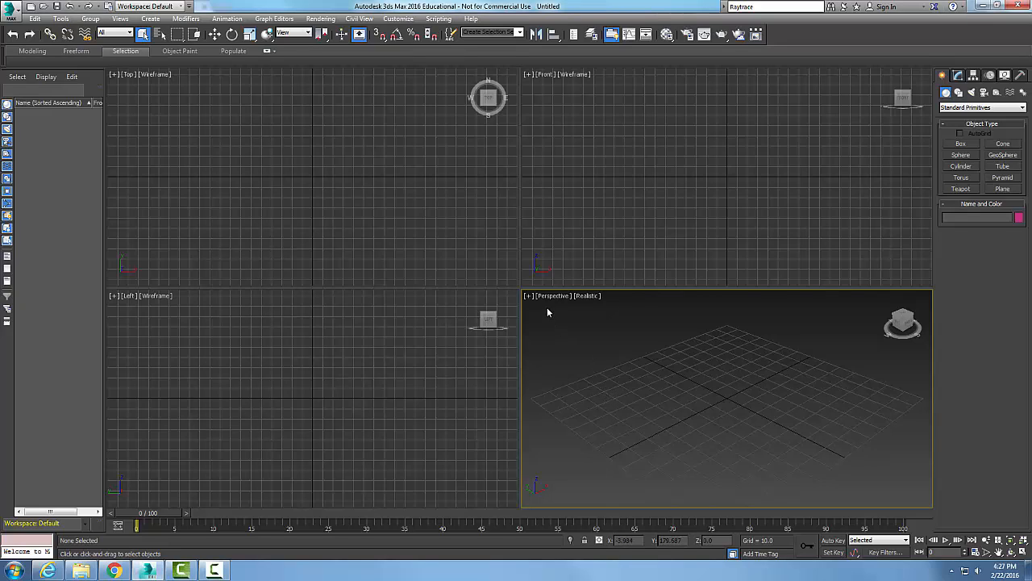
# Launch the Compact Material Editor from the Rendering menu.
pyautogui.click(321, 19)
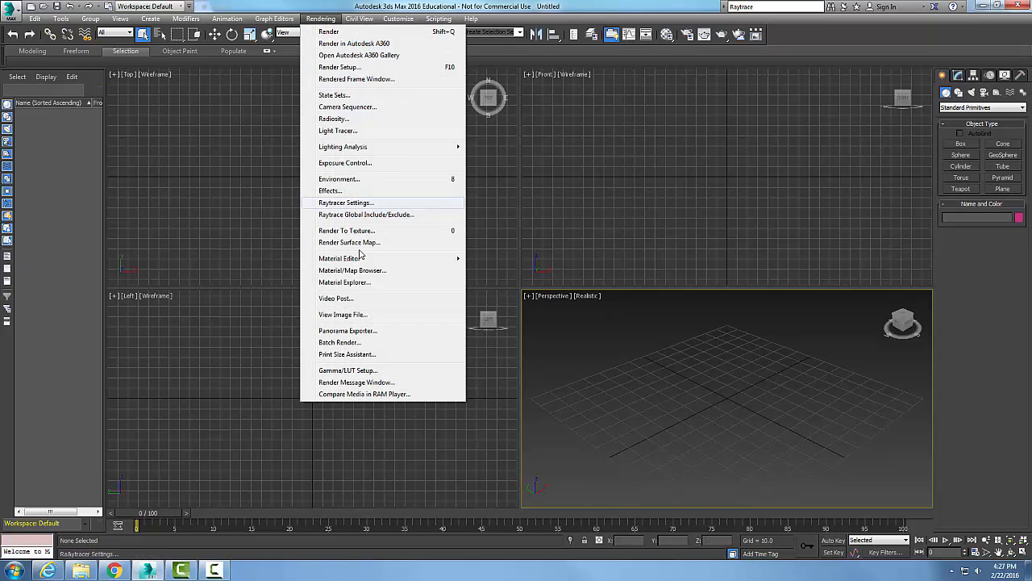
pyautogui.moveTo(341, 258)
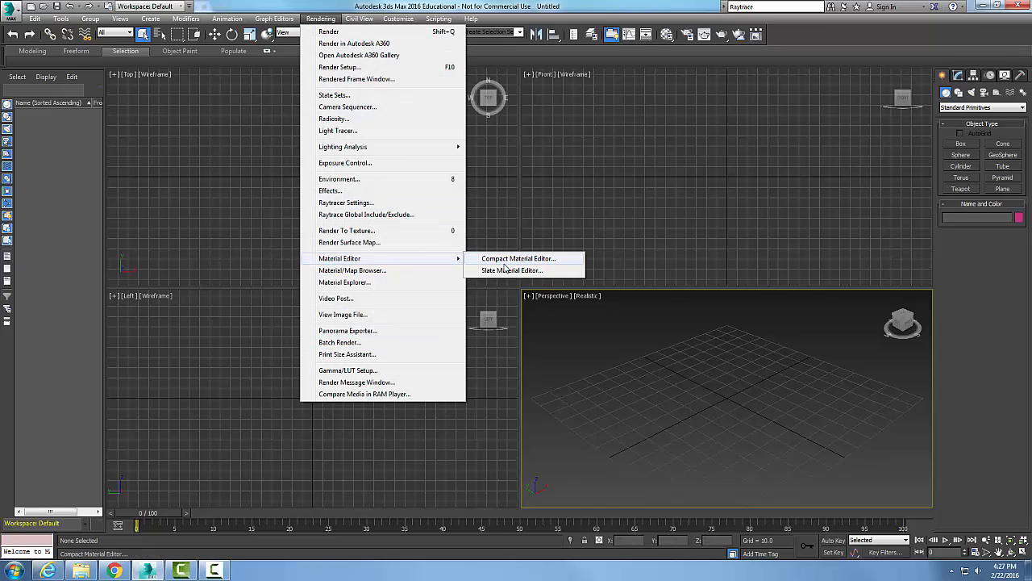
pyautogui.click(518, 258)
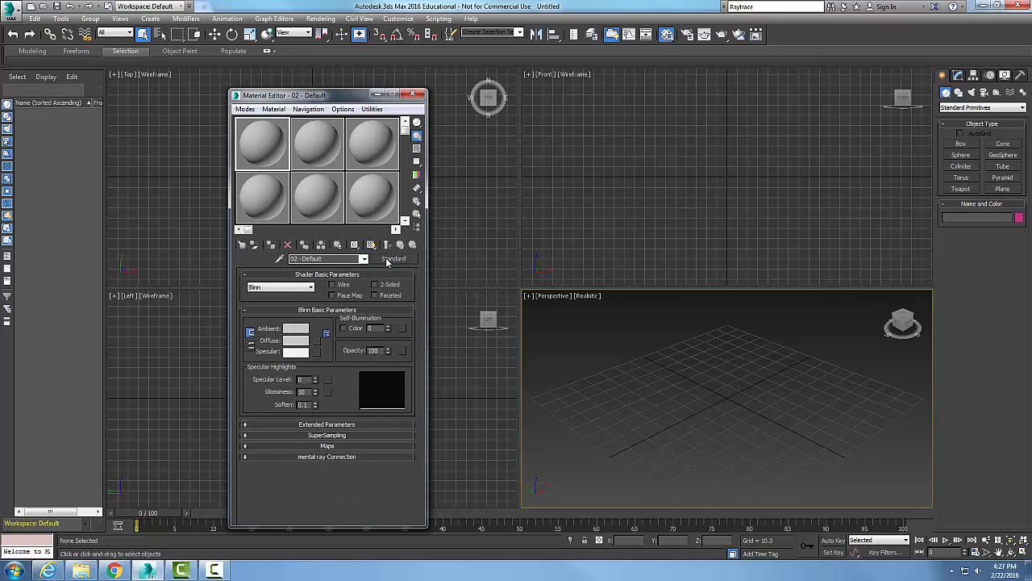
# Convert the sample material to a Blend type, discarding the old material.
pyautogui.click(394, 258)
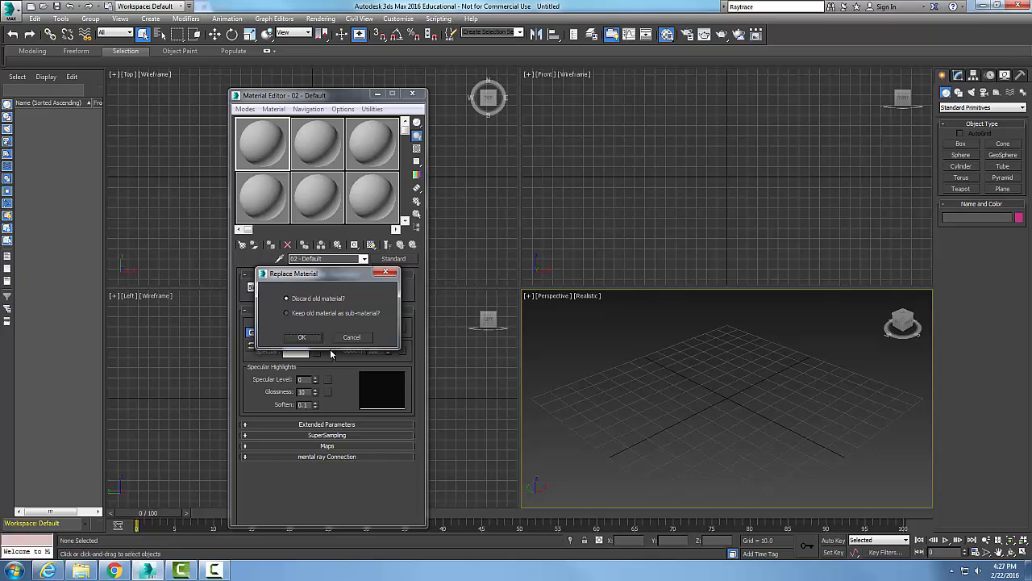
pyautogui.moveTo(320, 349)
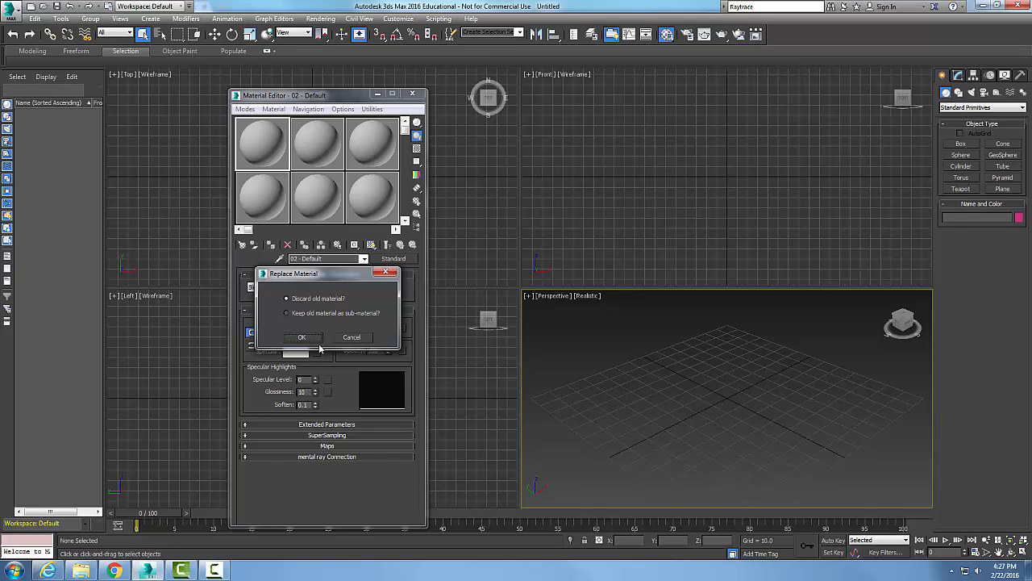
pyautogui.click(302, 337)
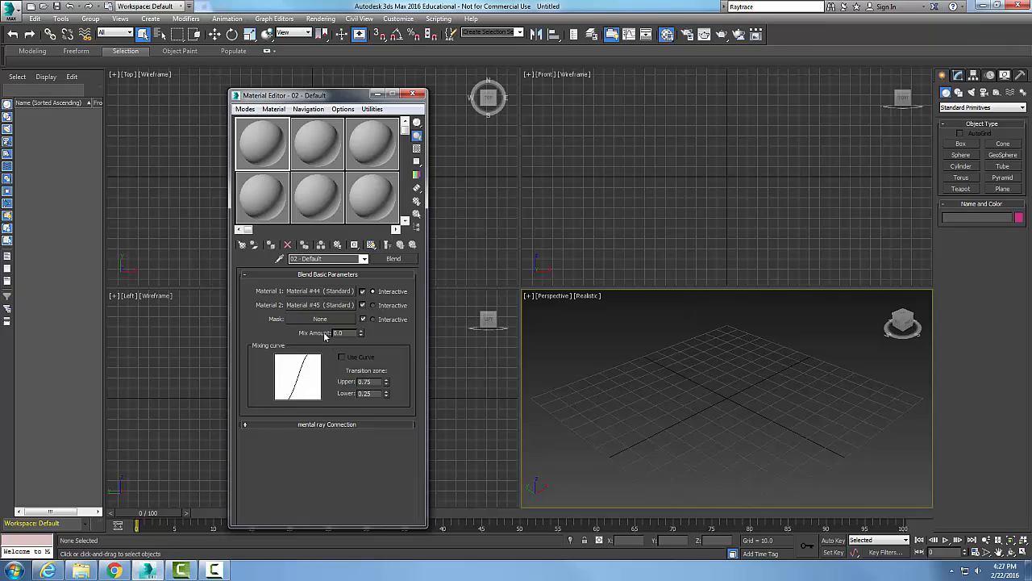
pyautogui.moveTo(323, 337)
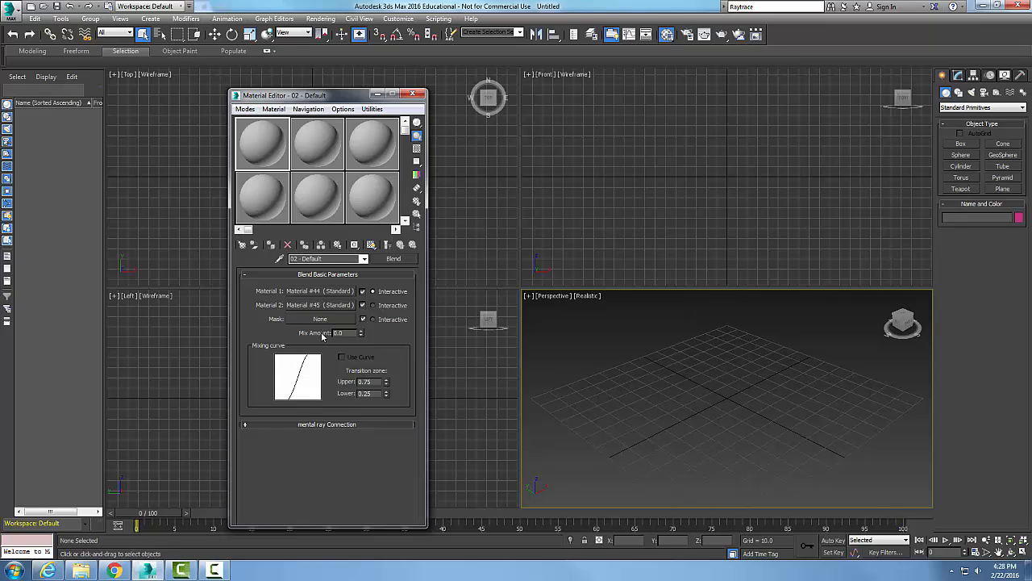
pyautogui.moveTo(328, 362)
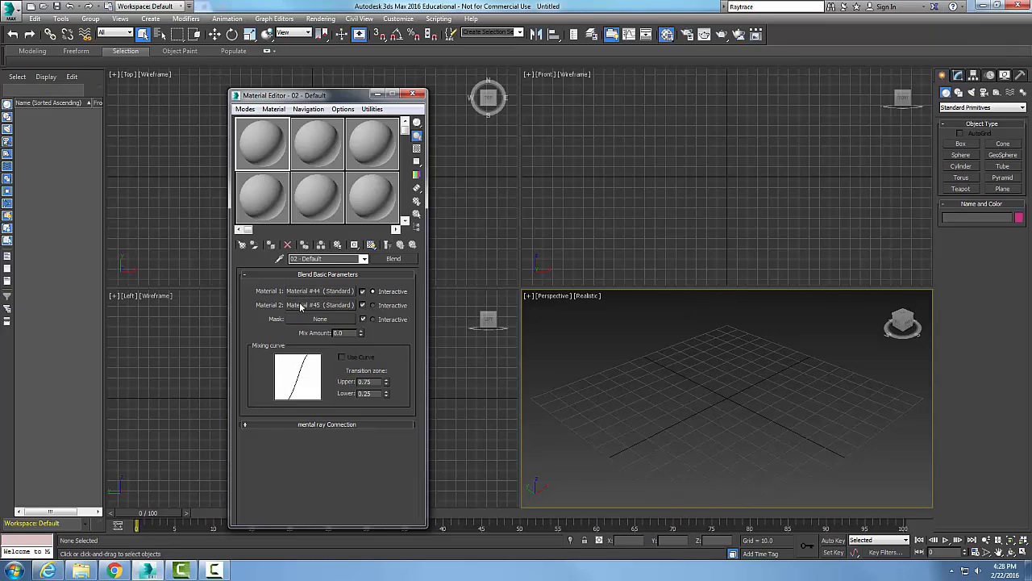
pyautogui.moveTo(304, 294)
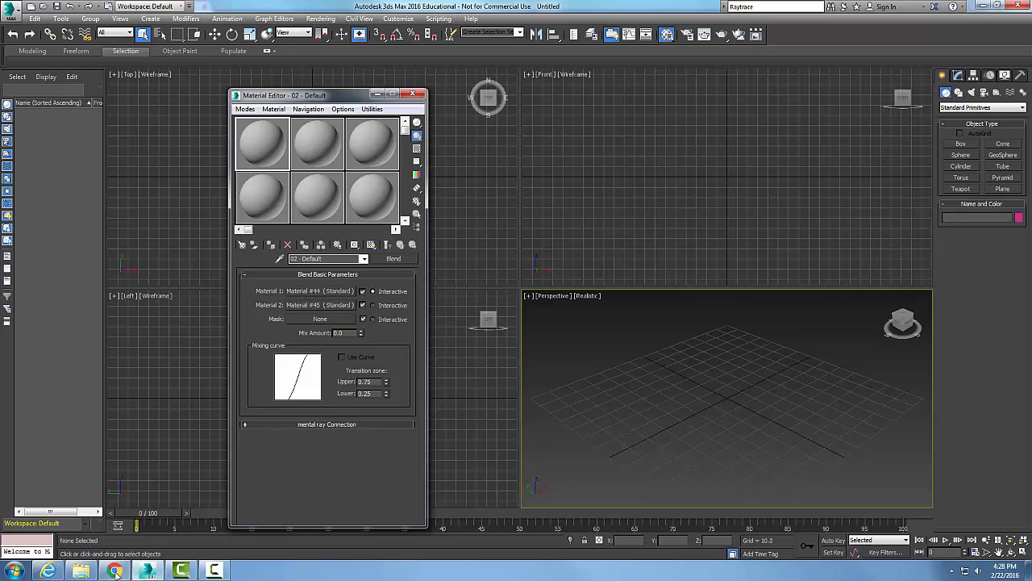
# View the Blend Material help page and scroll to its Procedures section.
pyautogui.click(112, 571)
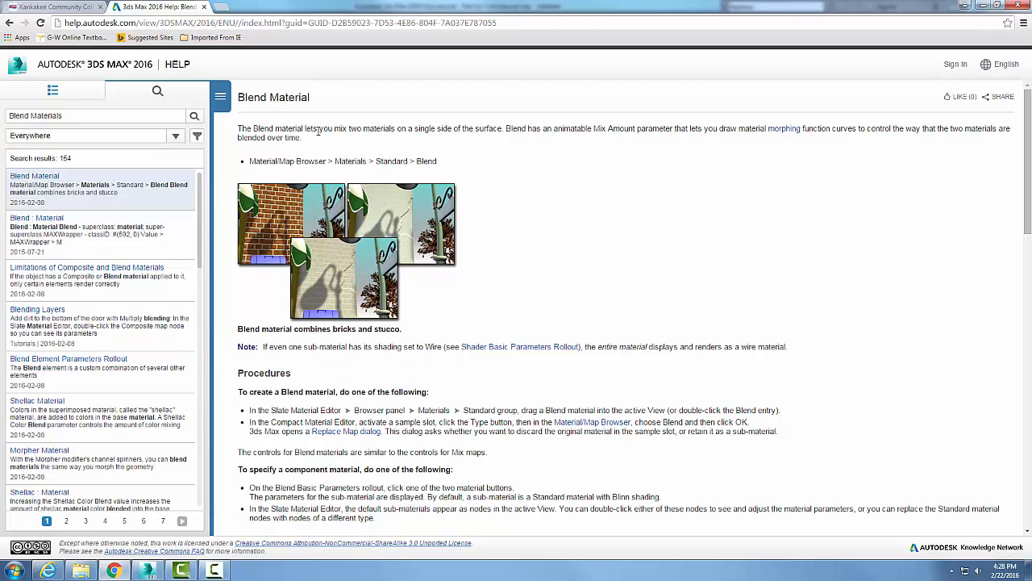
pyautogui.moveTo(283, 210)
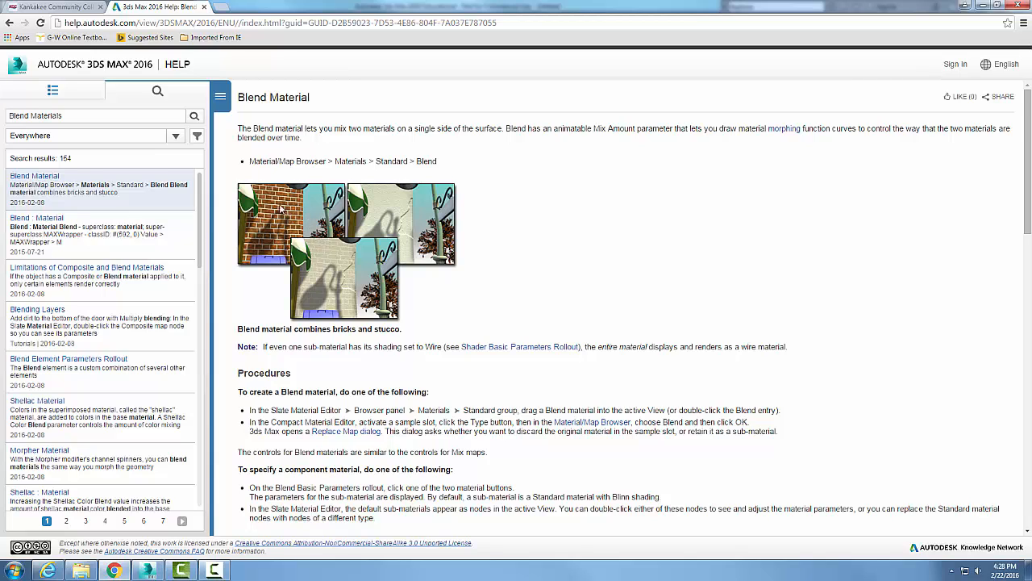
pyautogui.moveTo(403, 205)
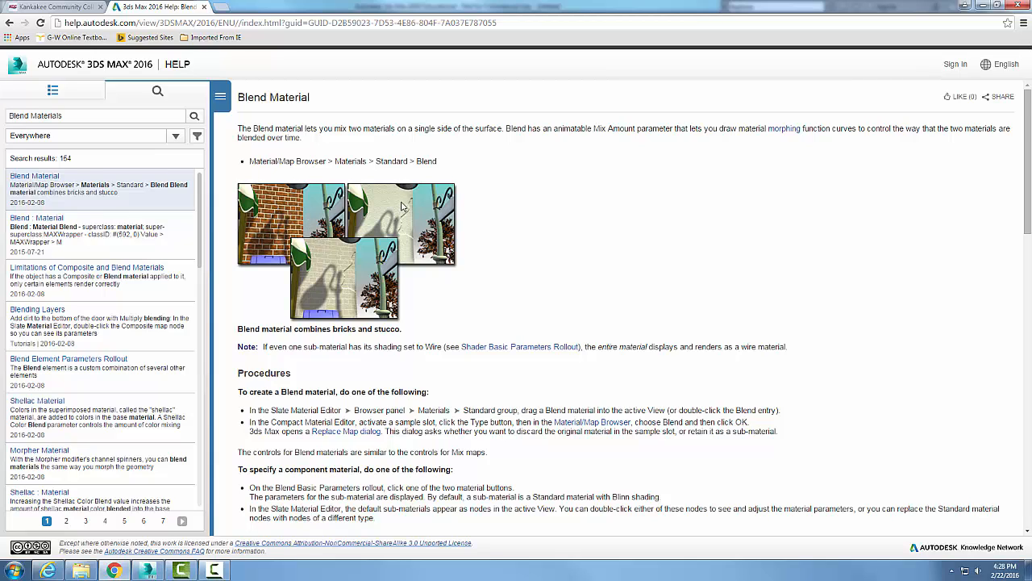
pyautogui.moveTo(402, 209)
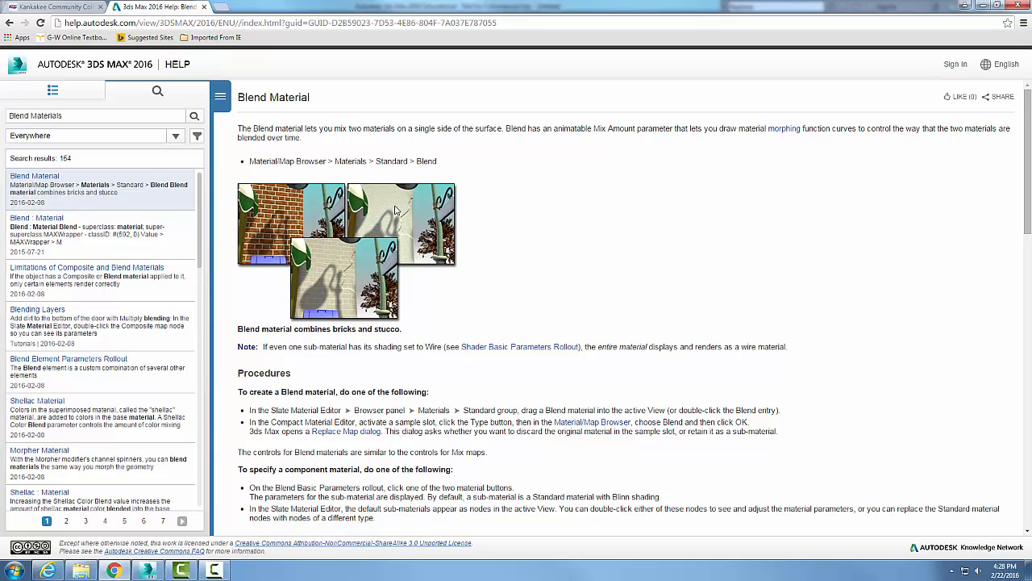
pyautogui.moveTo(355, 282)
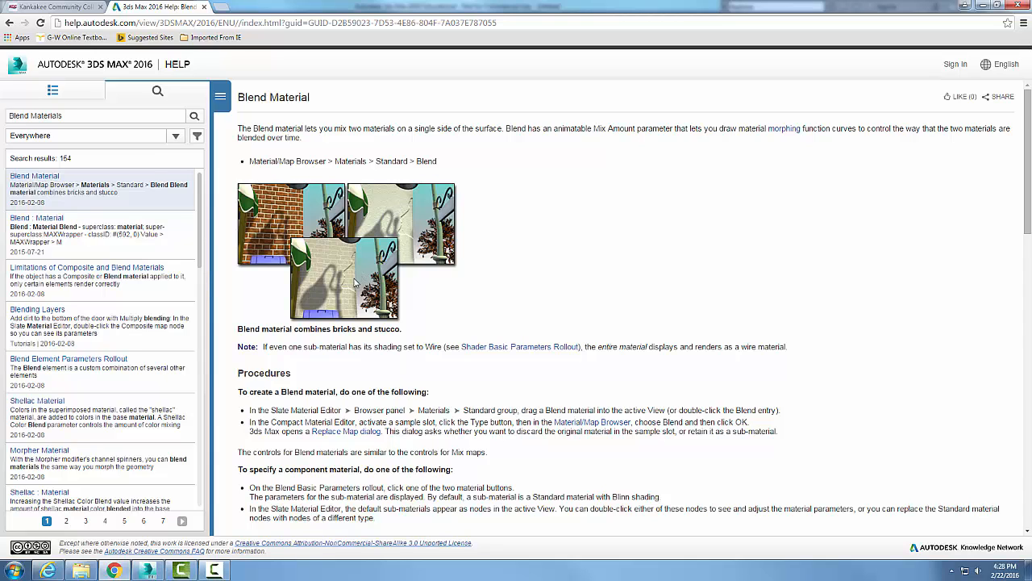
pyautogui.scroll(-3)
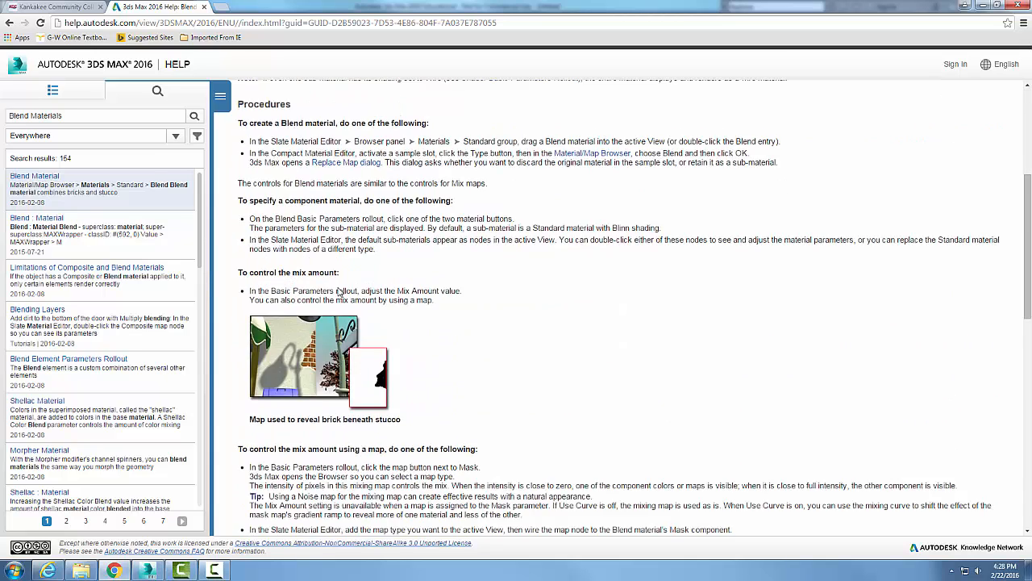
pyautogui.moveTo(375, 366)
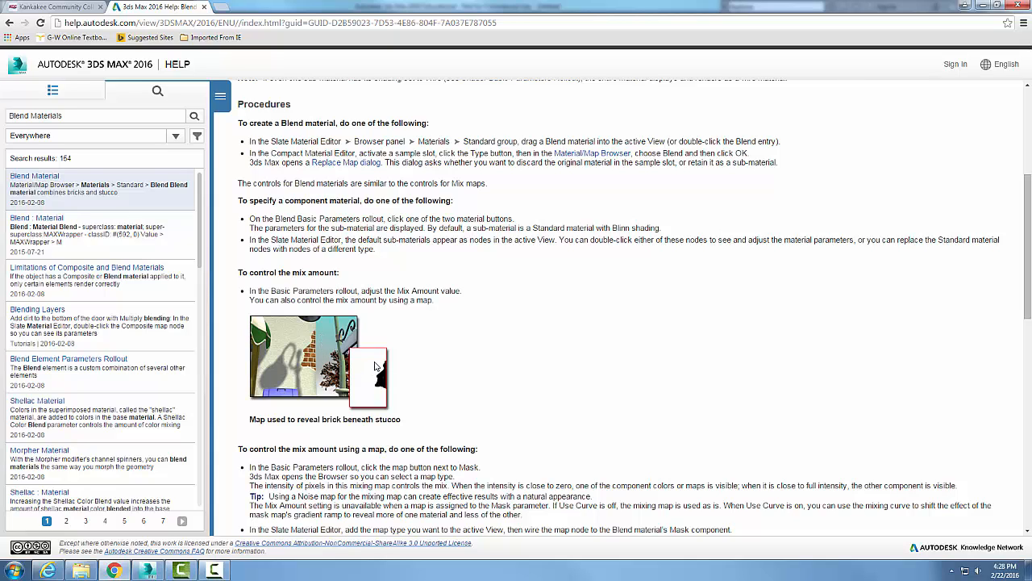
pyautogui.moveTo(373, 358)
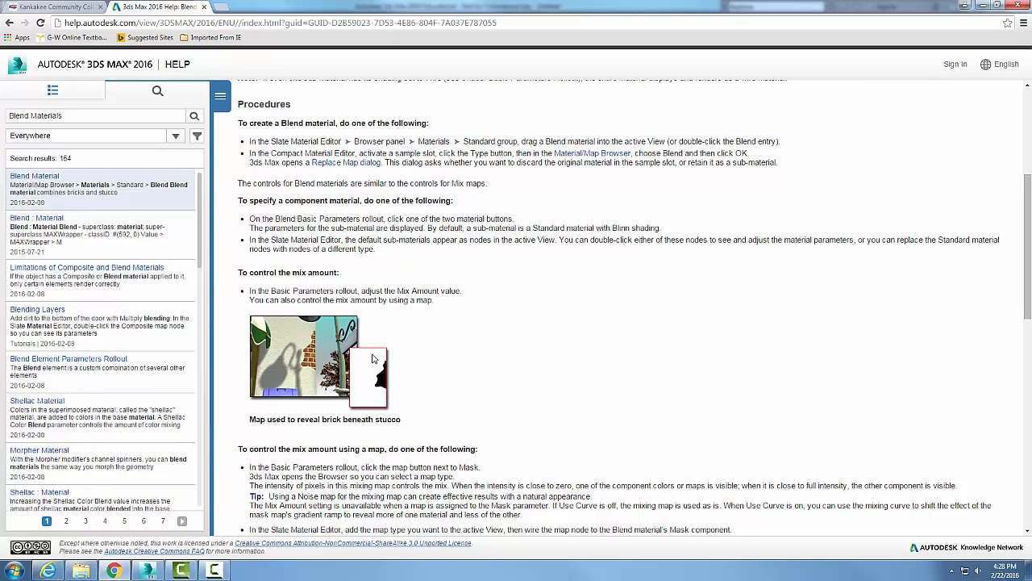
pyautogui.moveTo(303, 342)
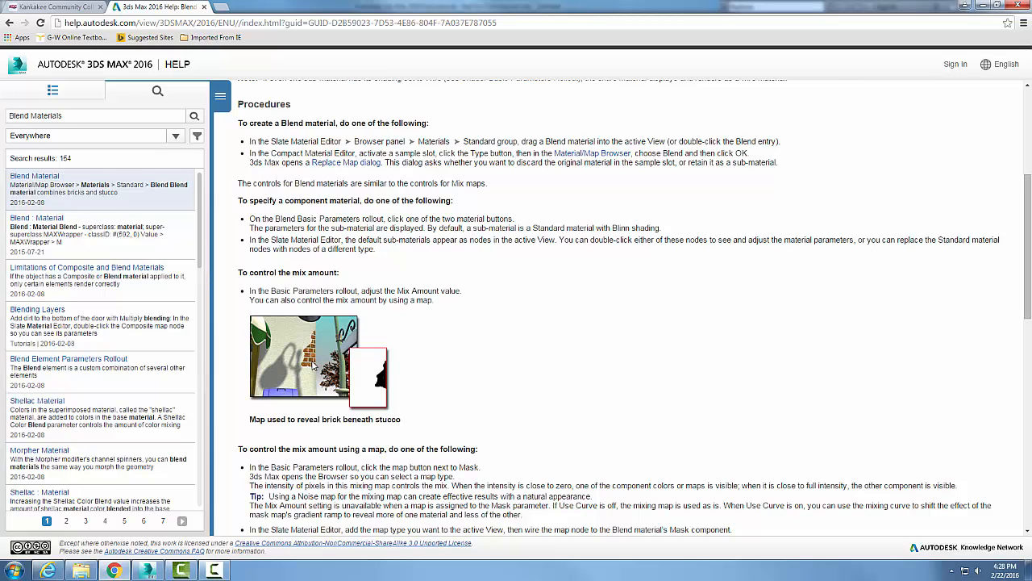
pyautogui.moveTo(312, 365)
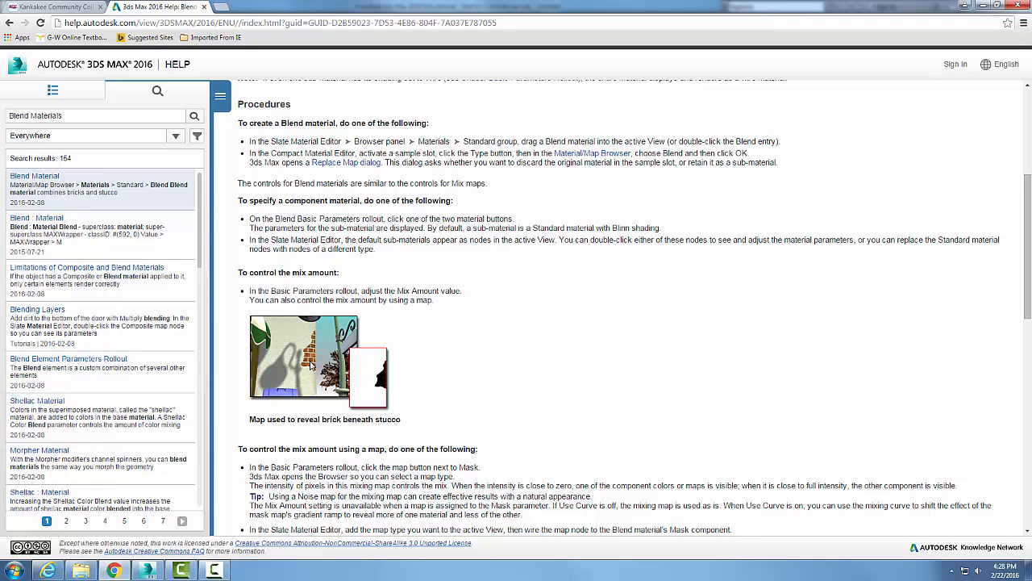
pyautogui.moveTo(179, 569)
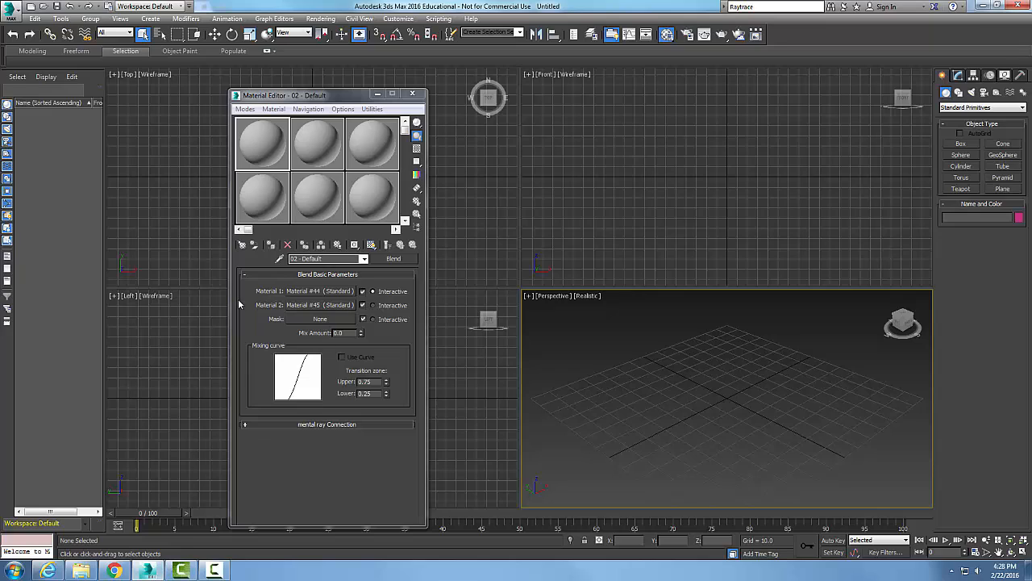
pyautogui.moveTo(321, 293)
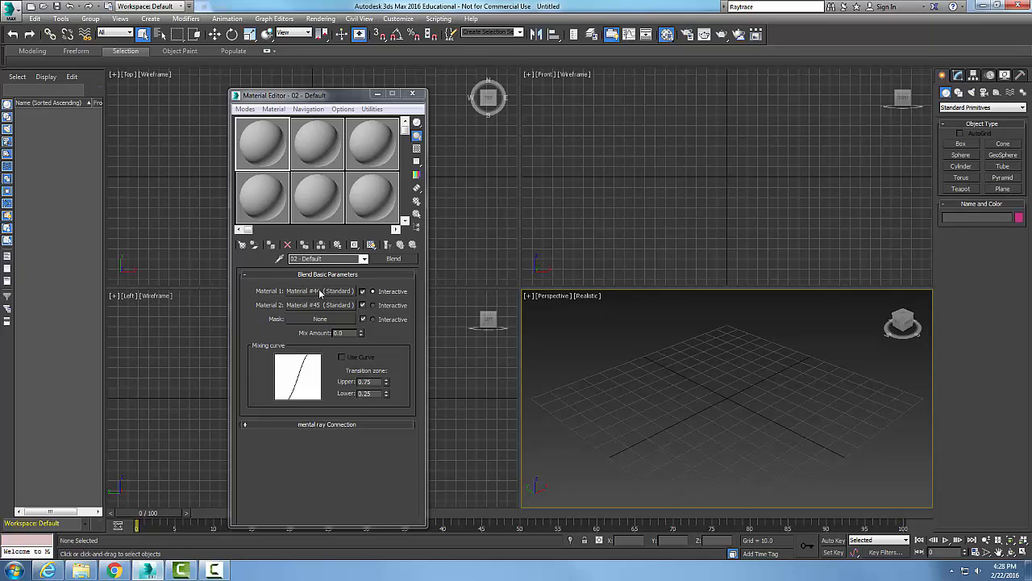
# Make Material 1 an Architectural material with the Wood Varnished template.
pyautogui.click(315, 291)
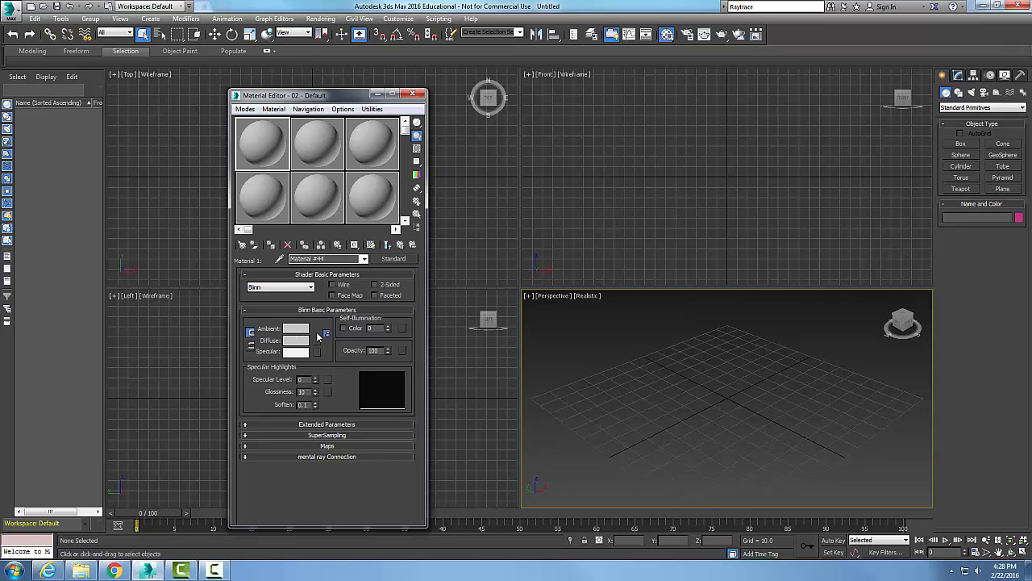
pyautogui.moveTo(325, 335)
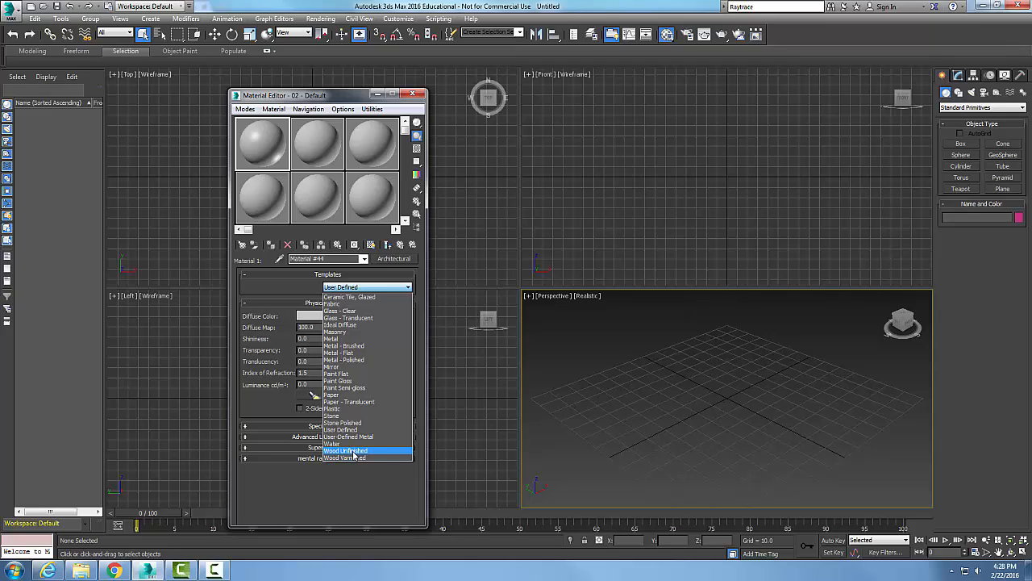
pyautogui.click(344, 457)
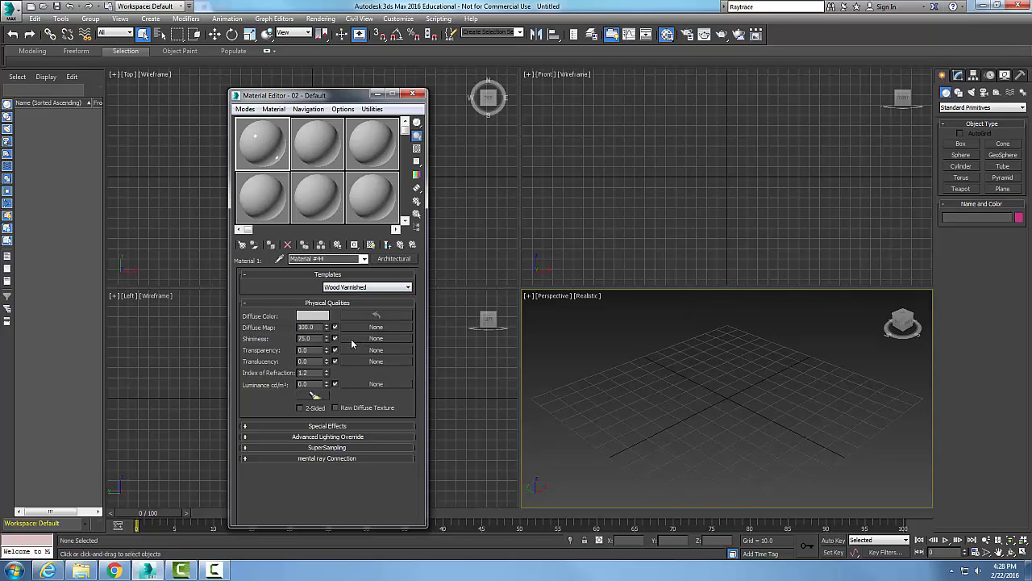
# Set the wood sub-material's diffuse colour to a warm orange-brown.
pyautogui.click(314, 314)
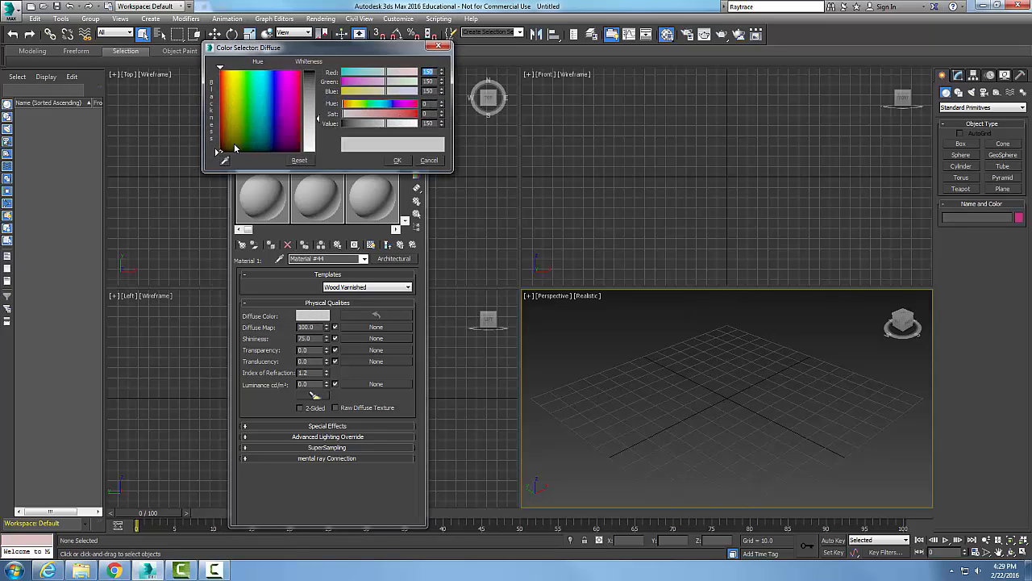
pyautogui.click(228, 143)
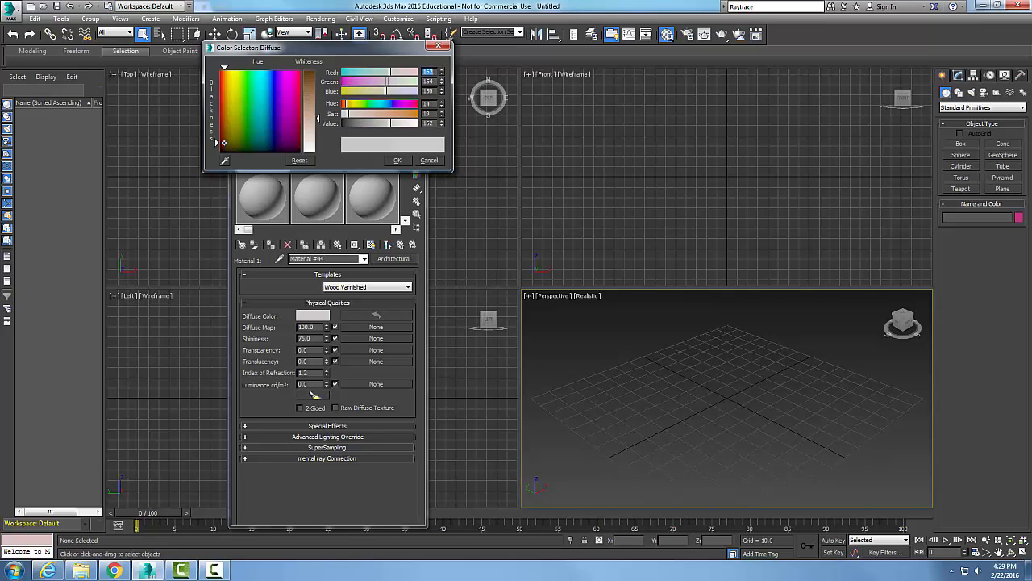
pyautogui.click(224, 131)
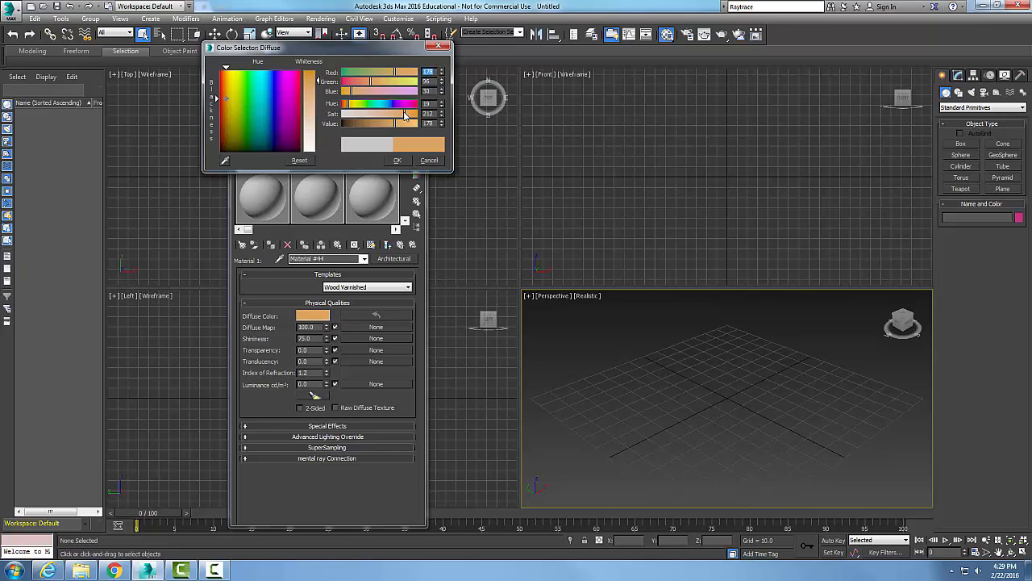
pyautogui.click(397, 159)
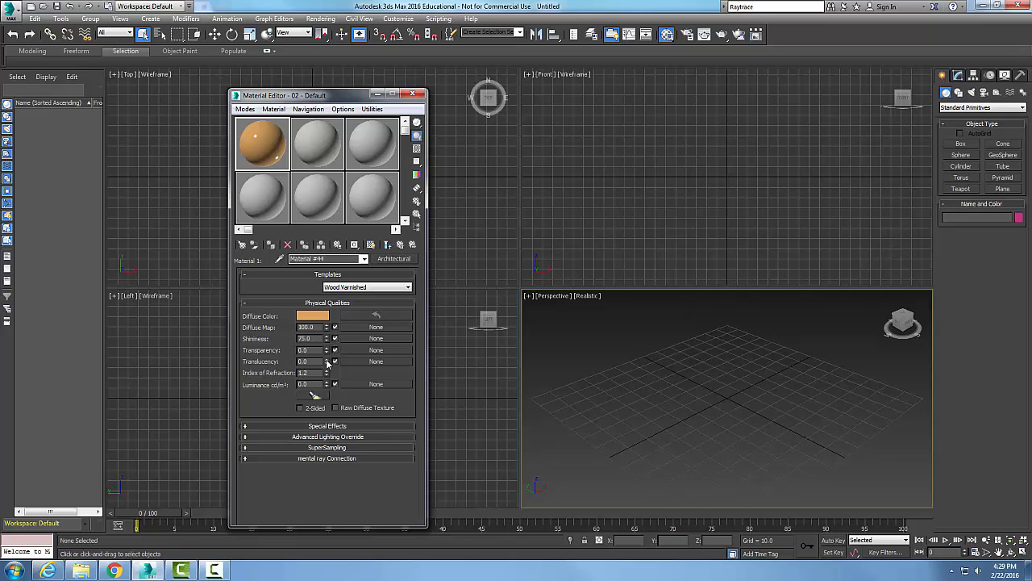
pyautogui.moveTo(360, 334)
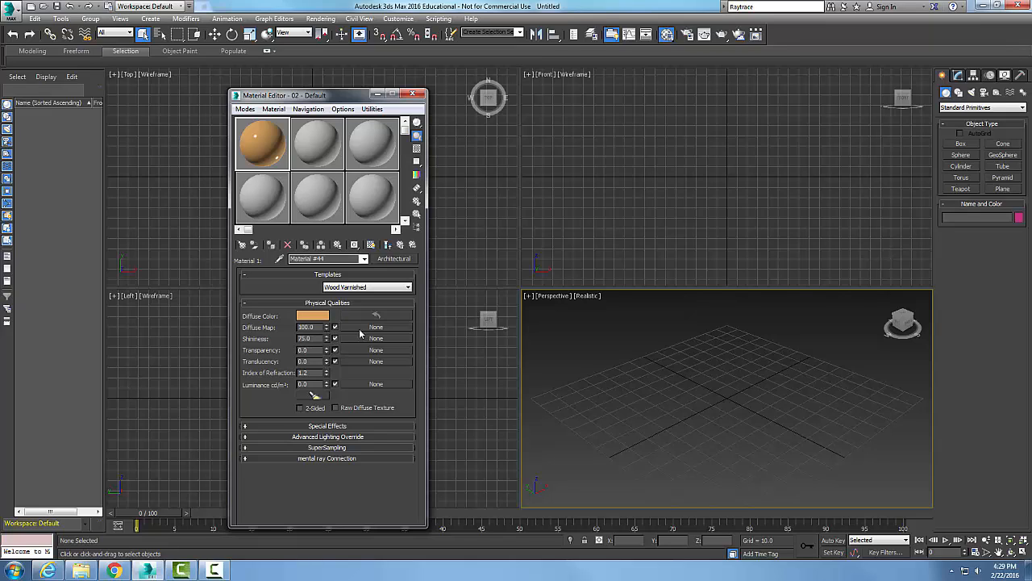
pyautogui.moveTo(400, 244)
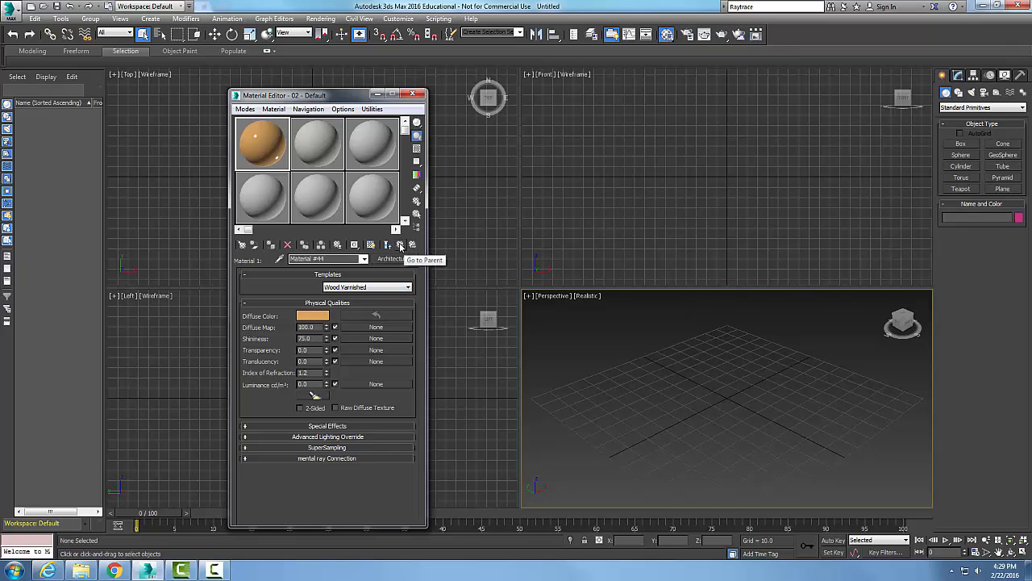
# Return to the parent Blend to reach the second sub-material, Material #45.
pyautogui.click(401, 244)
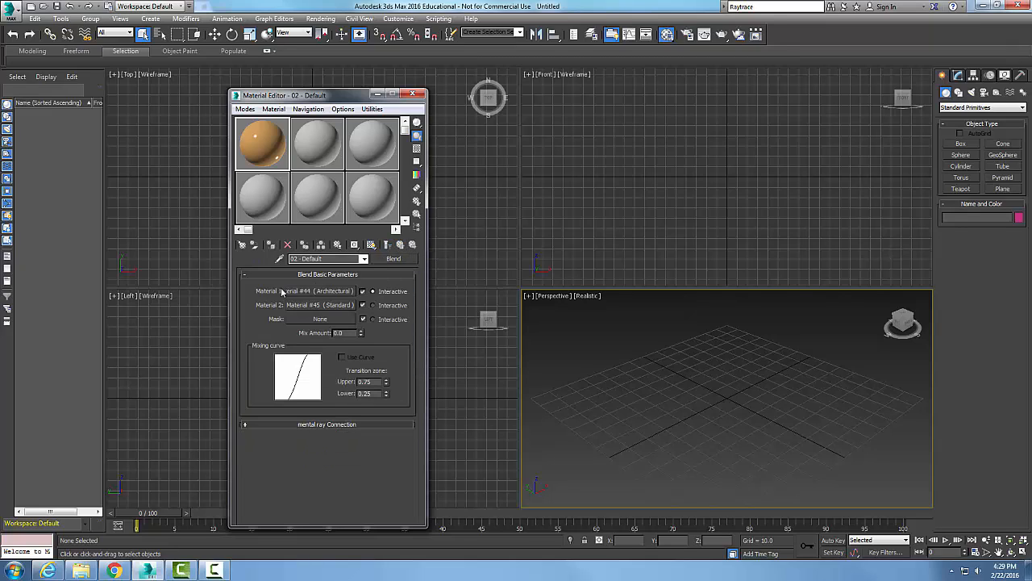
pyautogui.moveTo(284, 300)
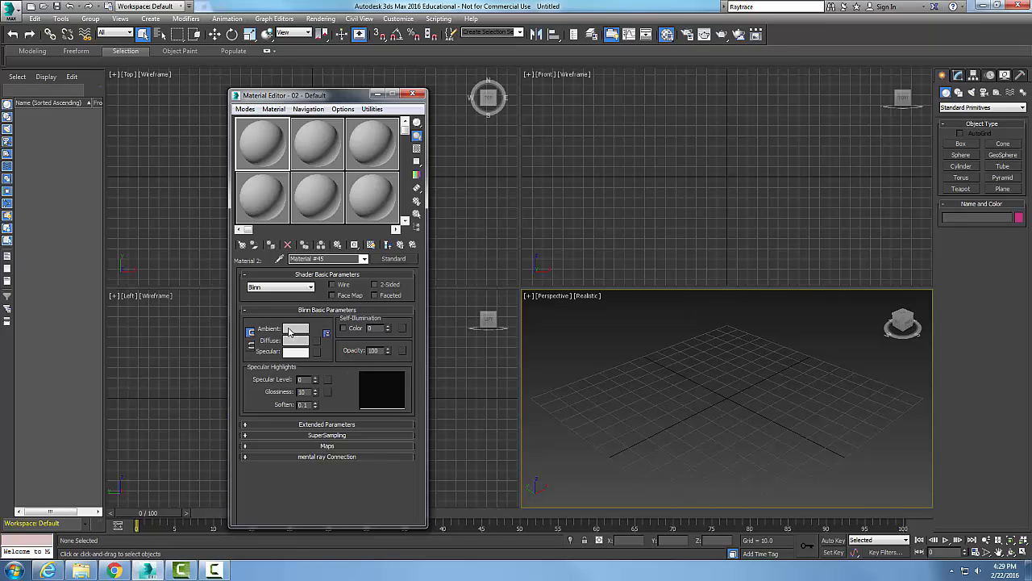
# Set Material #45's ambient colour to pure green (R 0, G 255, B 0).
pyautogui.click(296, 329)
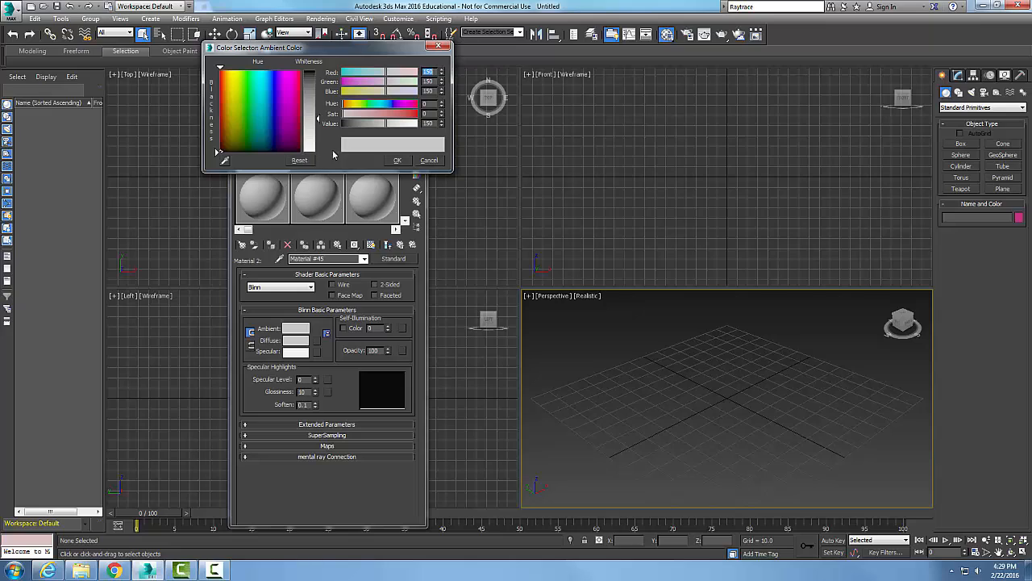
pyautogui.moveTo(242, 148)
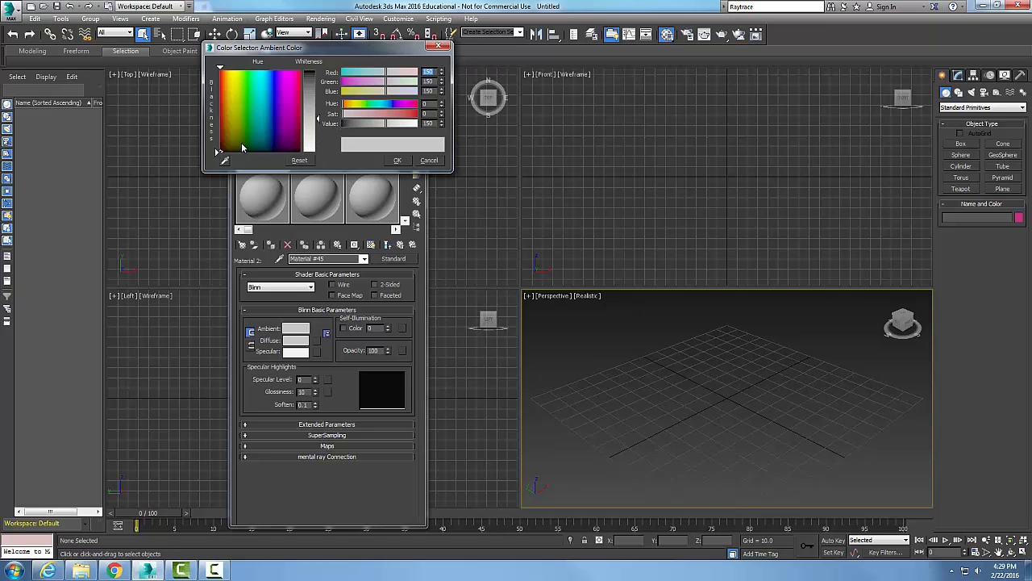
pyautogui.click(246, 137)
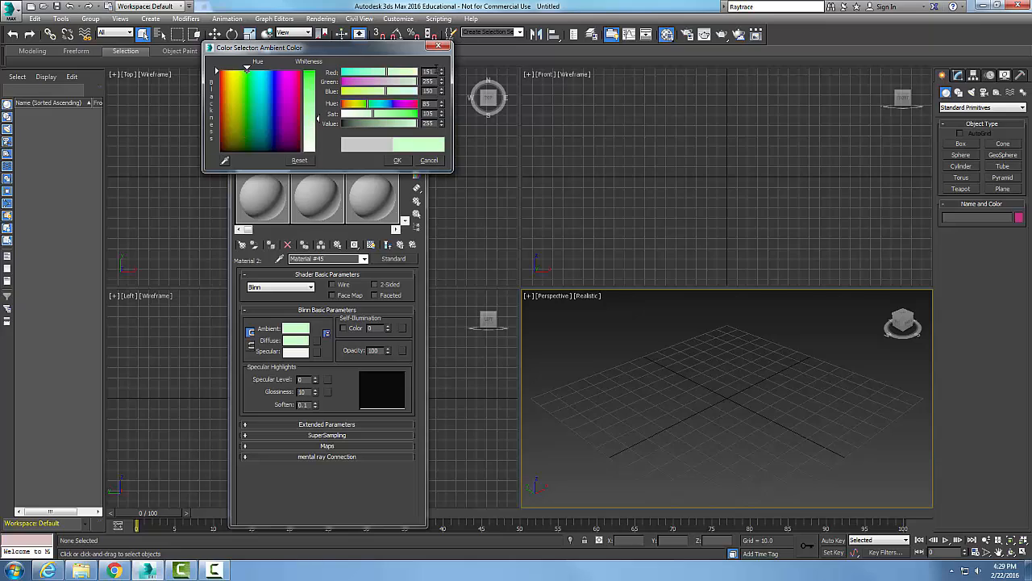
pyautogui.click(438, 74)
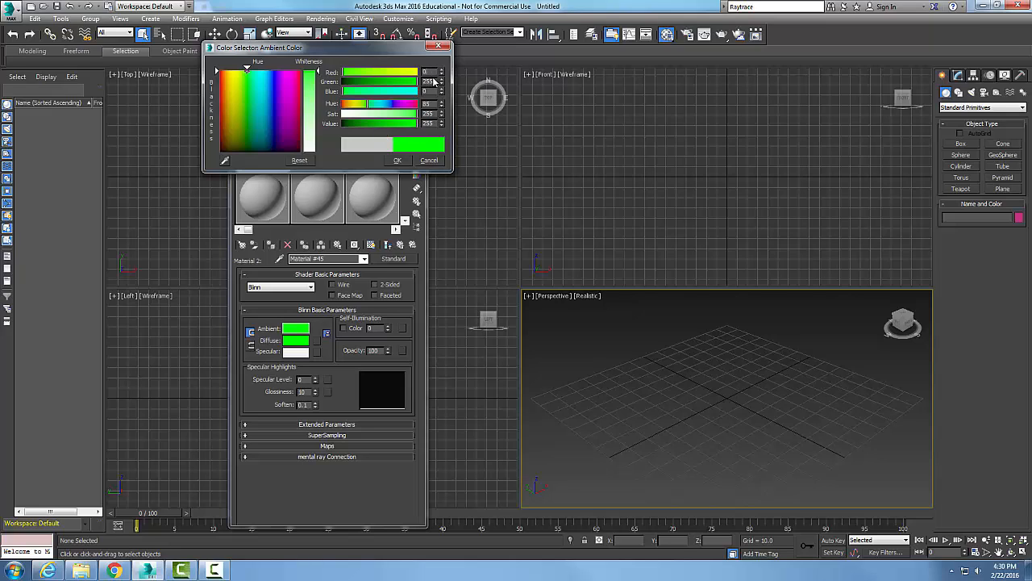
pyautogui.click(397, 160)
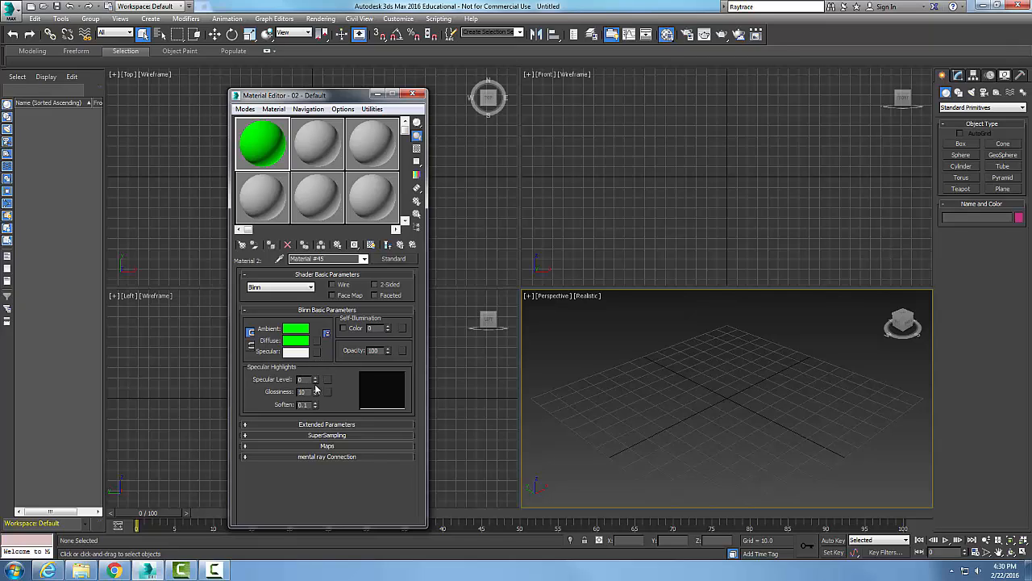
pyautogui.moveTo(400, 244)
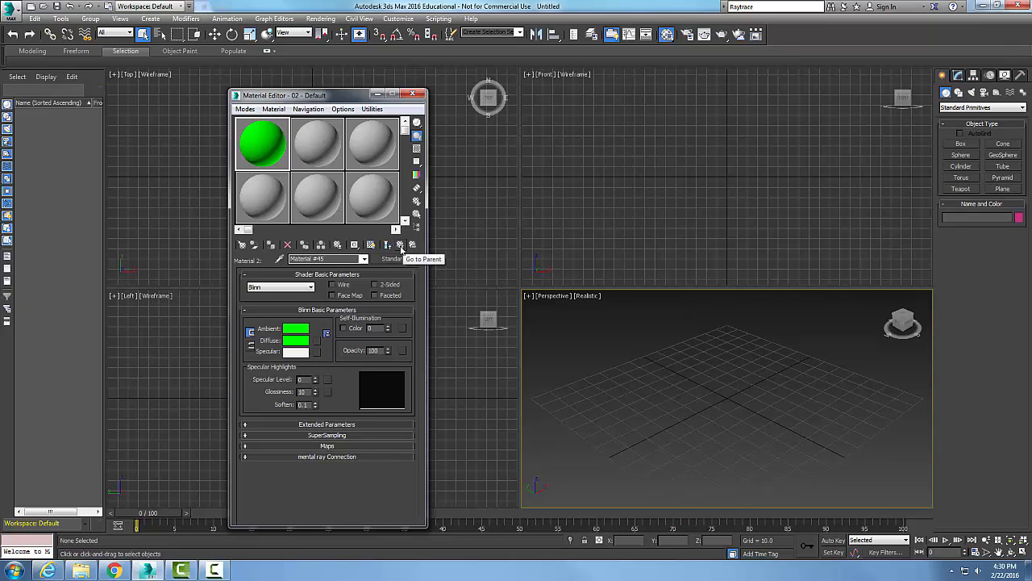
# Navigate back up to the parent Blend material's Basic Parameters.
pyautogui.click(400, 244)
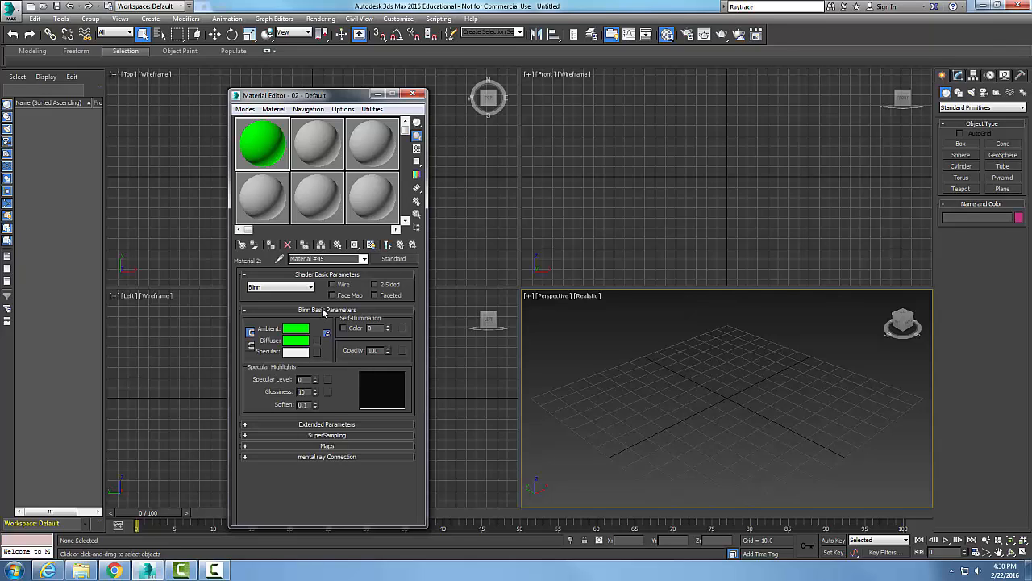
pyautogui.moveTo(387, 245)
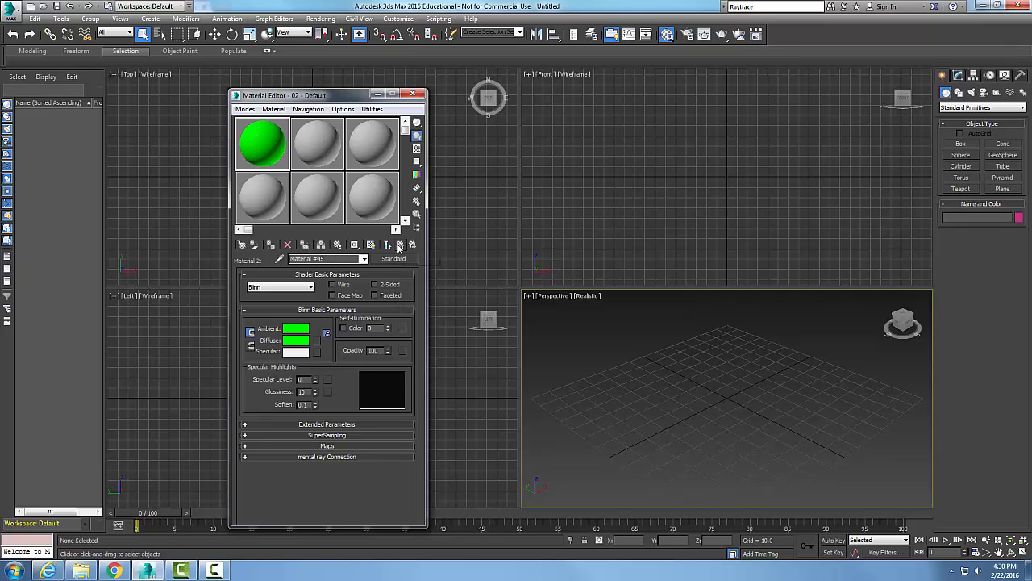
pyautogui.click(393, 258)
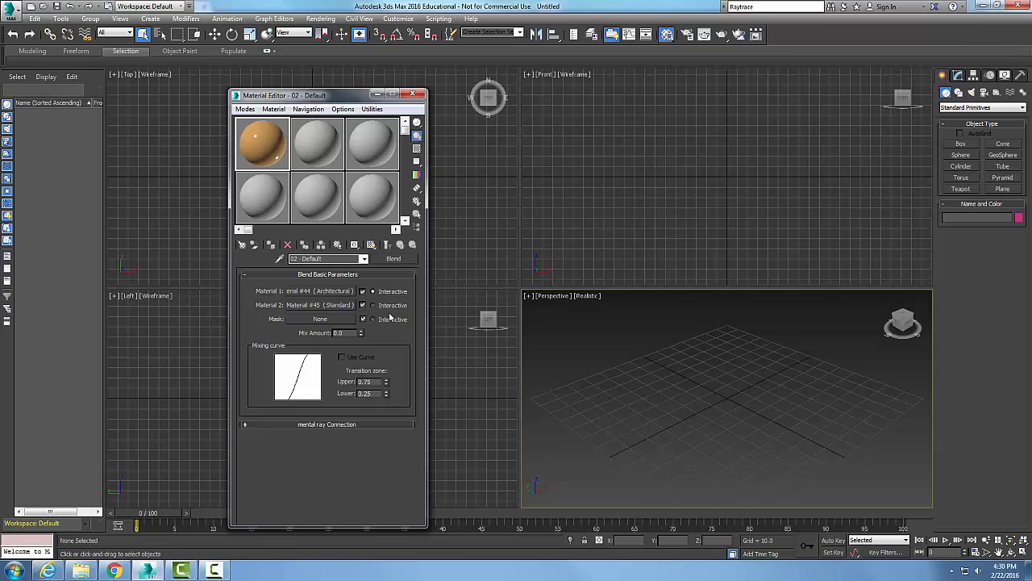
pyautogui.moveTo(387, 319)
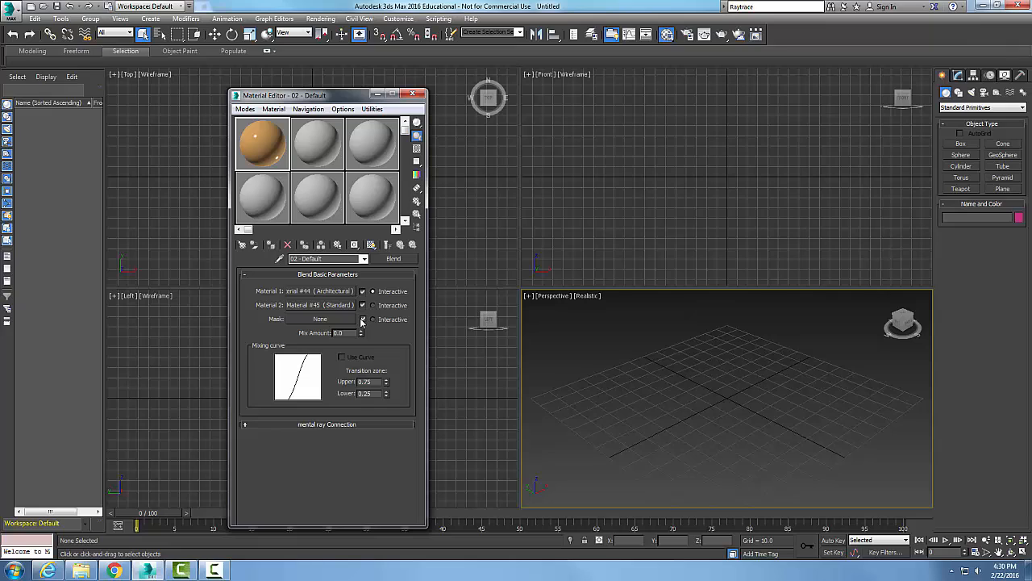
pyautogui.moveTo(361, 323)
pyautogui.write('50')
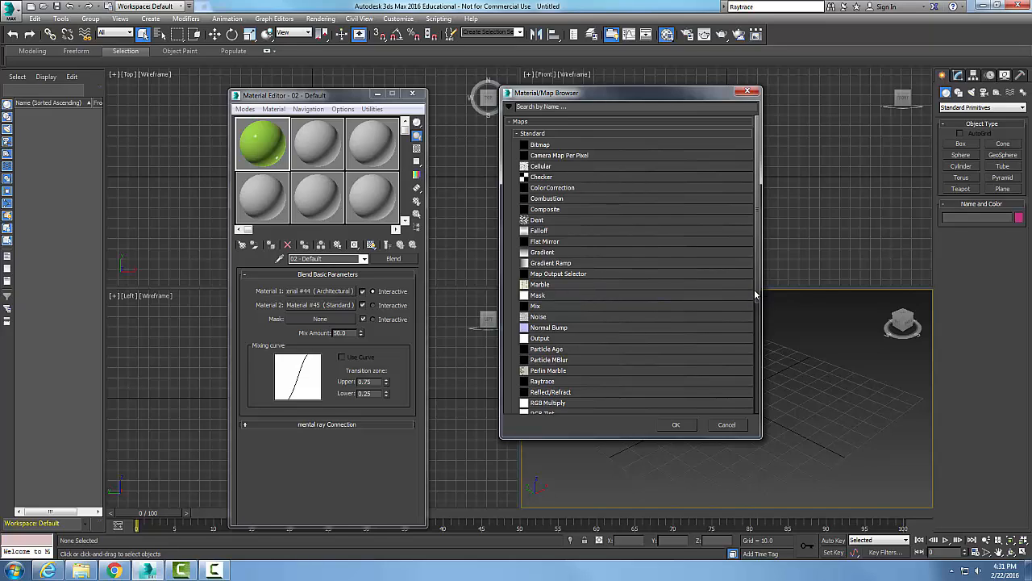
pyautogui.moveTo(760, 309)
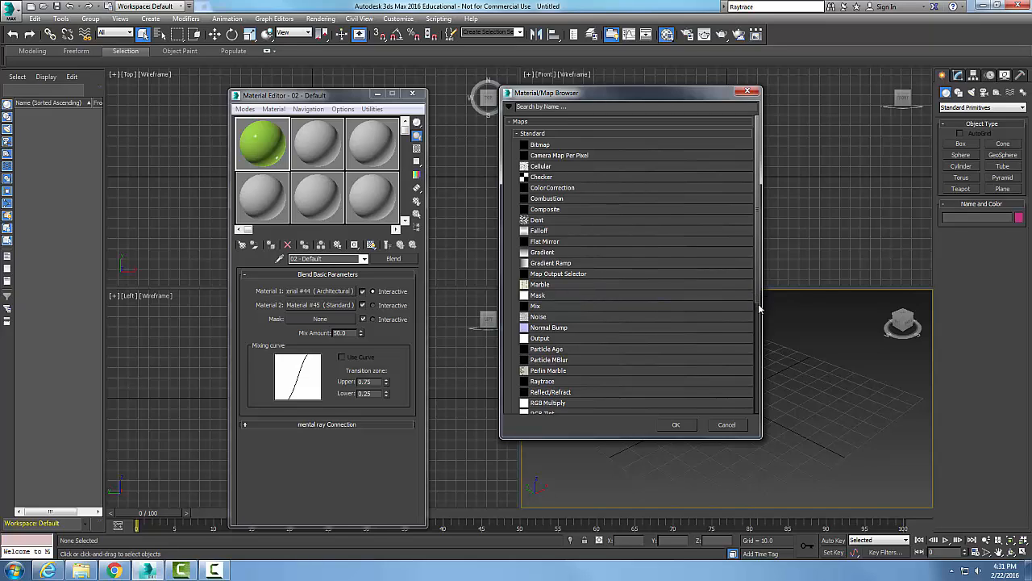
# Scroll the Maps list in the Material/Map Browser to find Swirl for the mask.
pyautogui.scroll(-3)
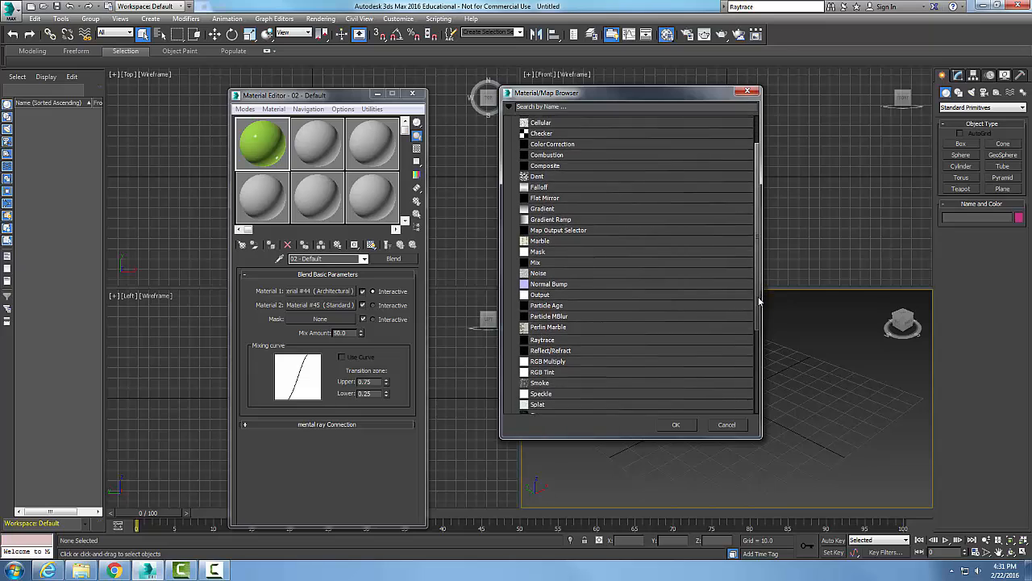
pyautogui.scroll(-3)
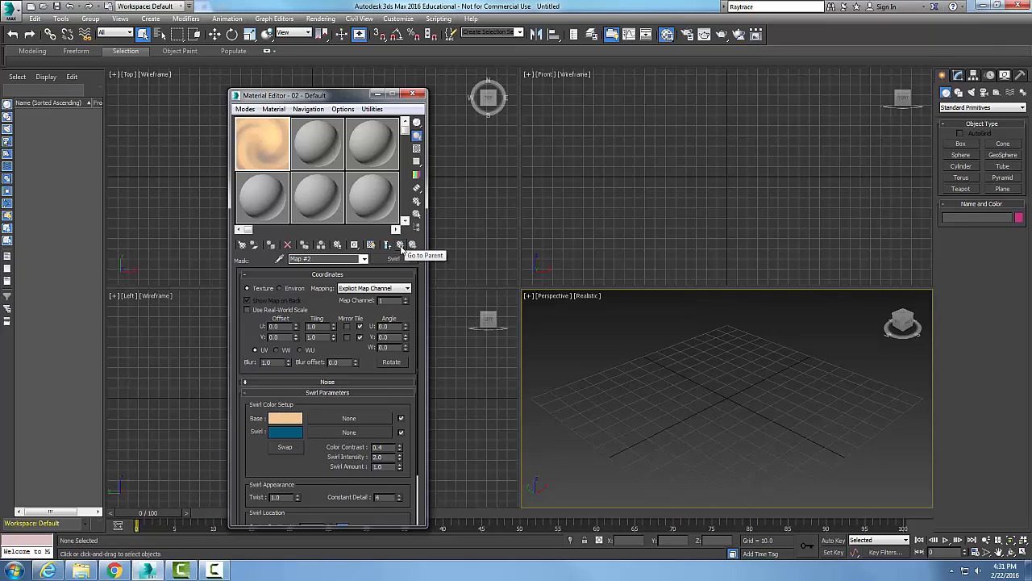
# At the parent Blend, enable Use Curve and set the upper transition zone to 0.5.
pyautogui.click(388, 244)
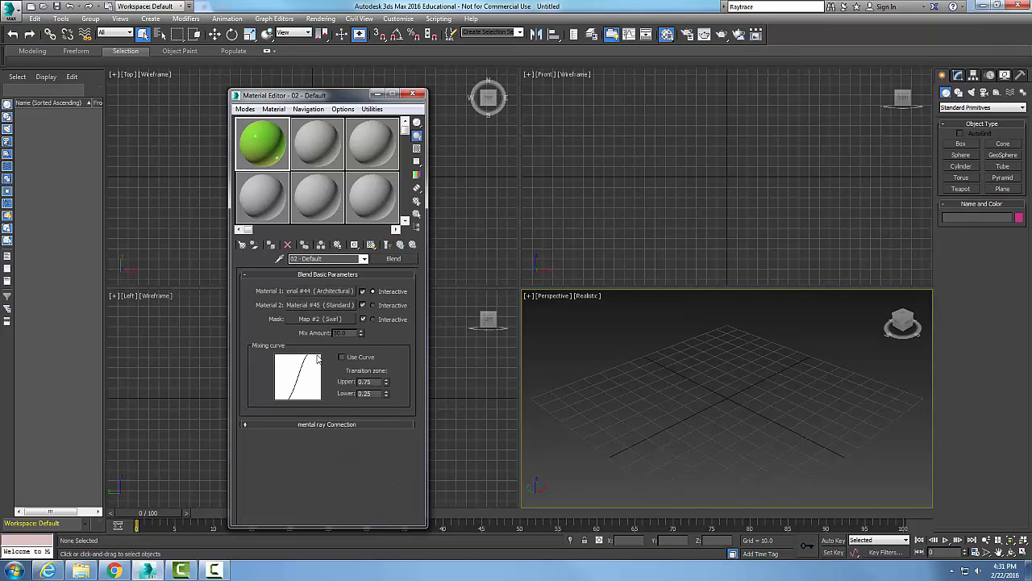
pyautogui.click(342, 357)
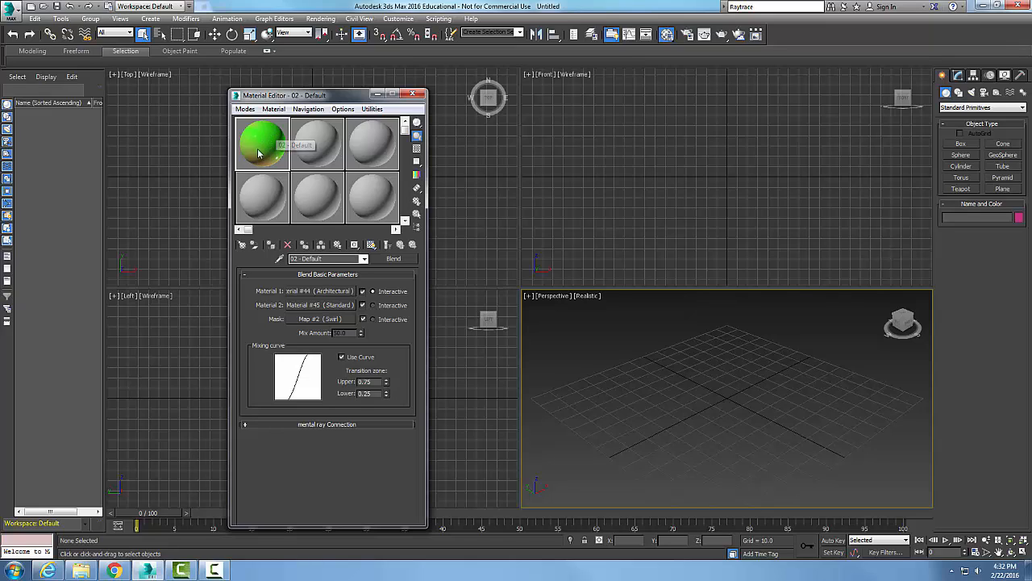
pyautogui.moveTo(373, 401)
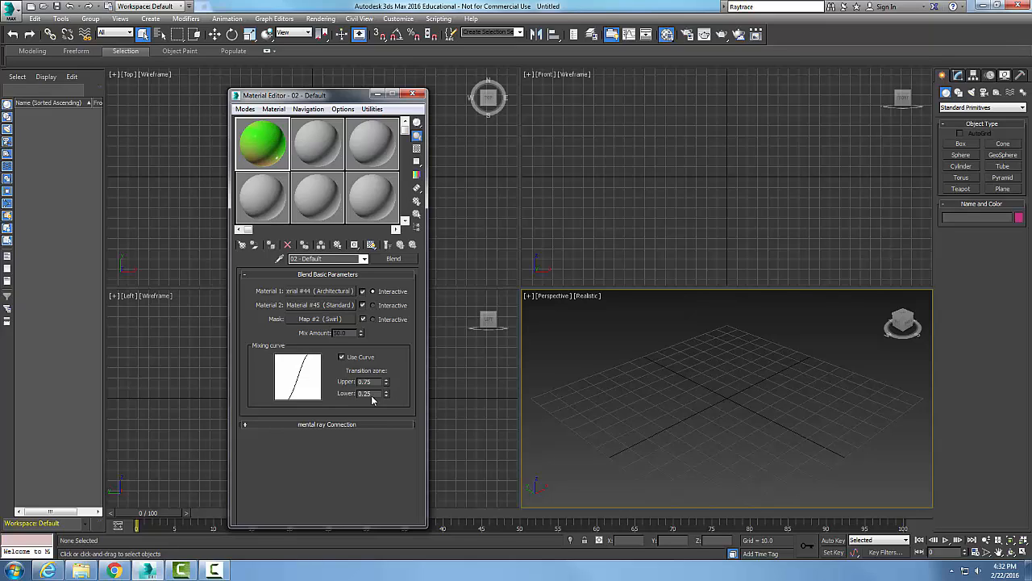
pyautogui.click(367, 381)
pyautogui.write('0.5')
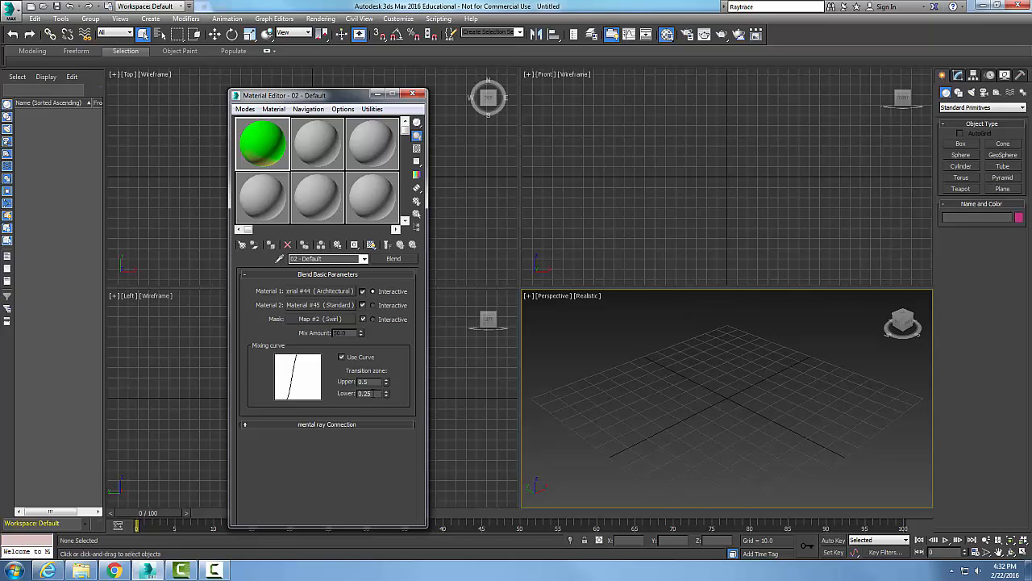
pyautogui.moveTo(355, 331)
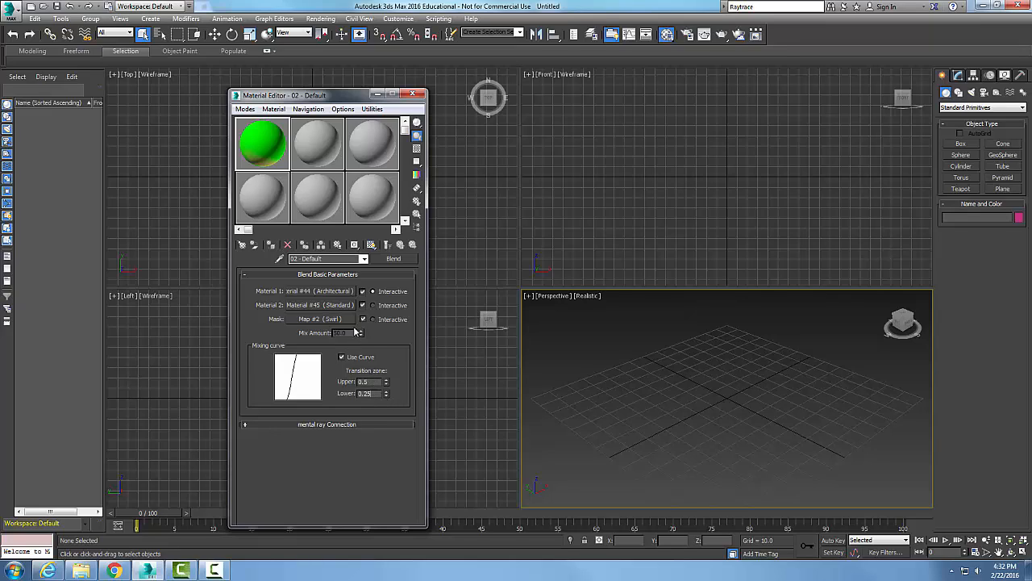
pyautogui.moveTo(363, 377)
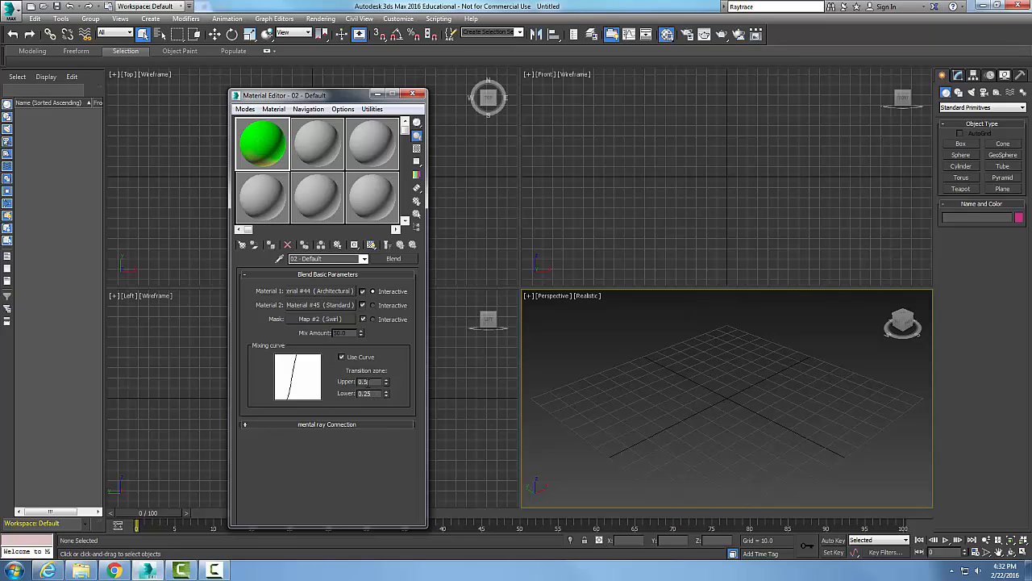
pyautogui.moveTo(262, 165)
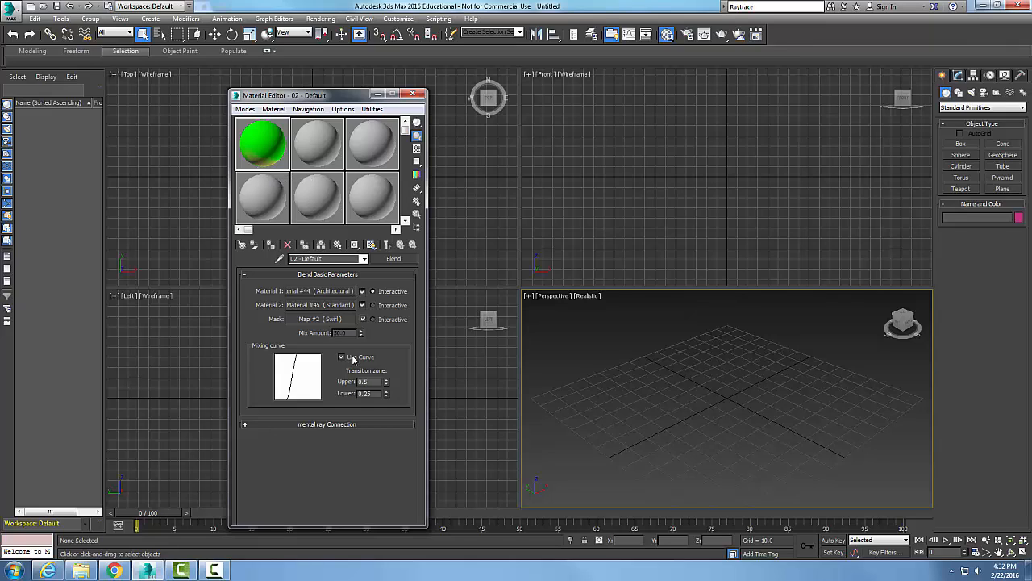
pyautogui.moveTo(351, 357)
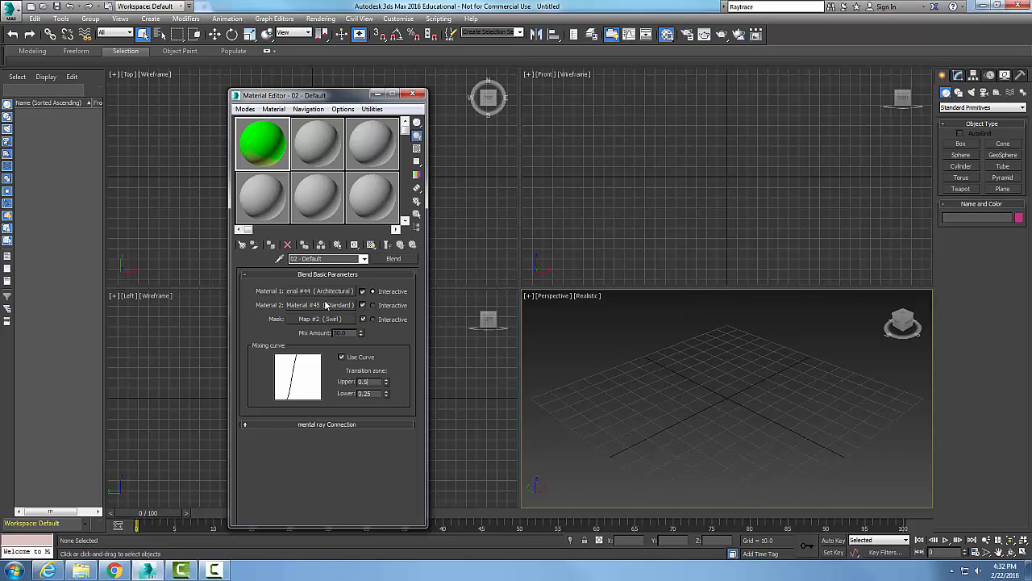
# Magnify the blend sample preview and set the lower transition zone to 0.2.
pyautogui.rightClick(262, 145)
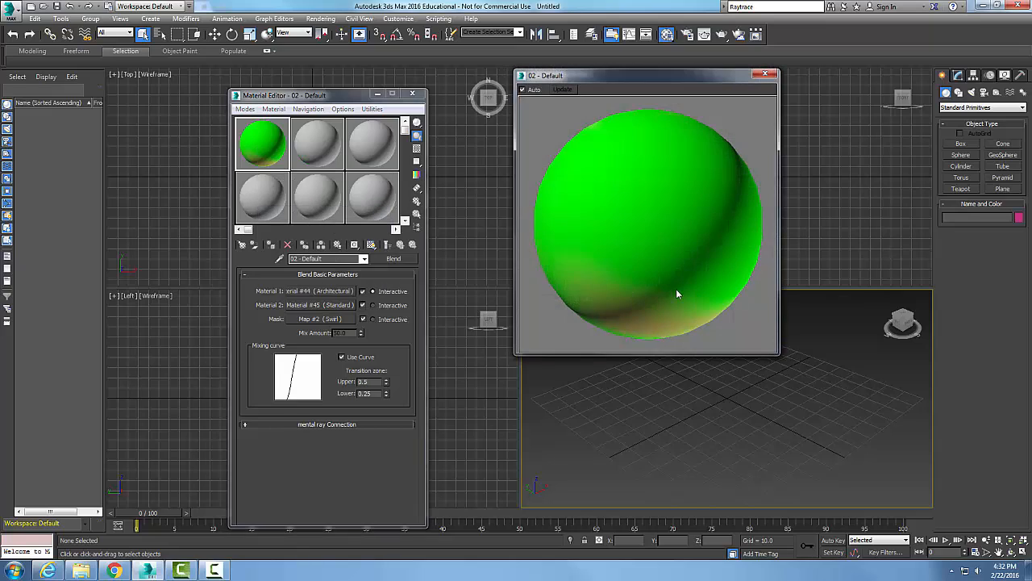
pyautogui.moveTo(646, 324)
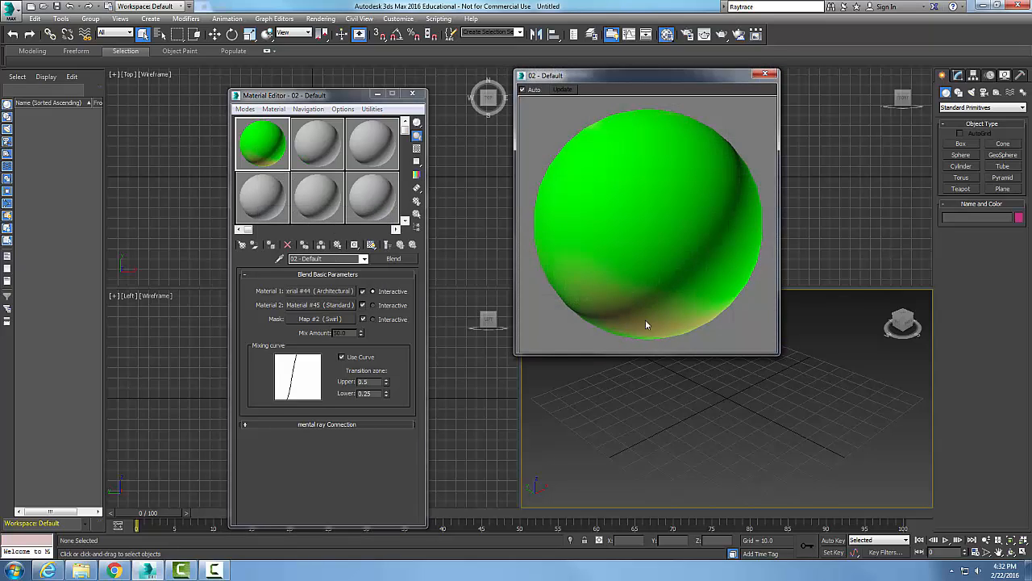
pyautogui.moveTo(637, 249)
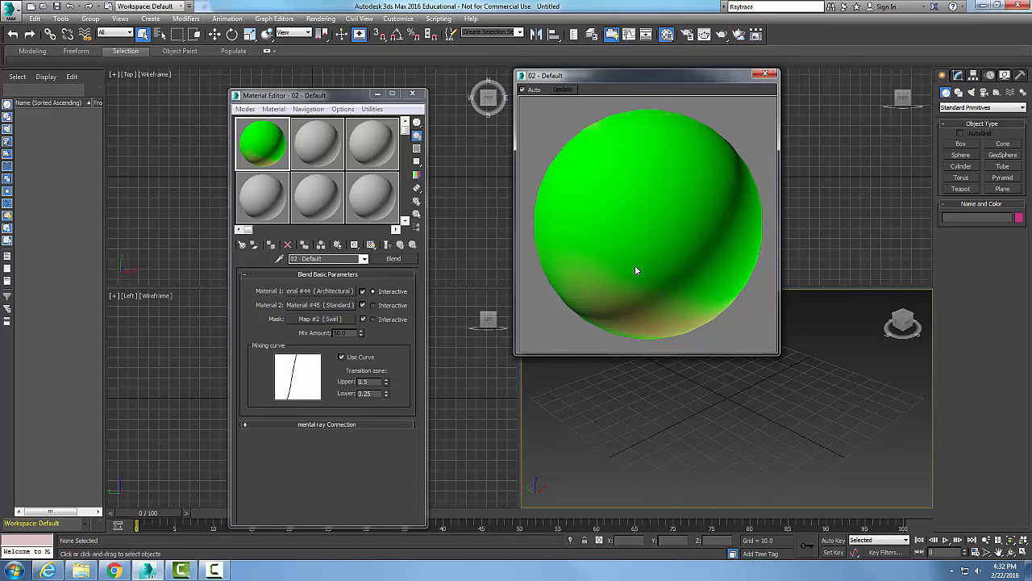
pyautogui.moveTo(341, 337)
pyautogui.write('0.75')
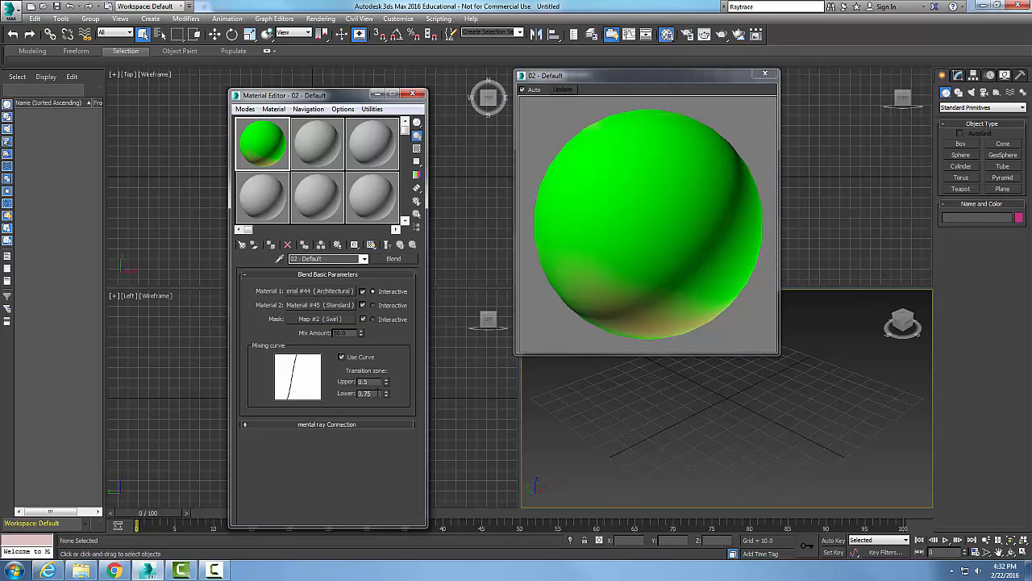
pyautogui.click(386, 391)
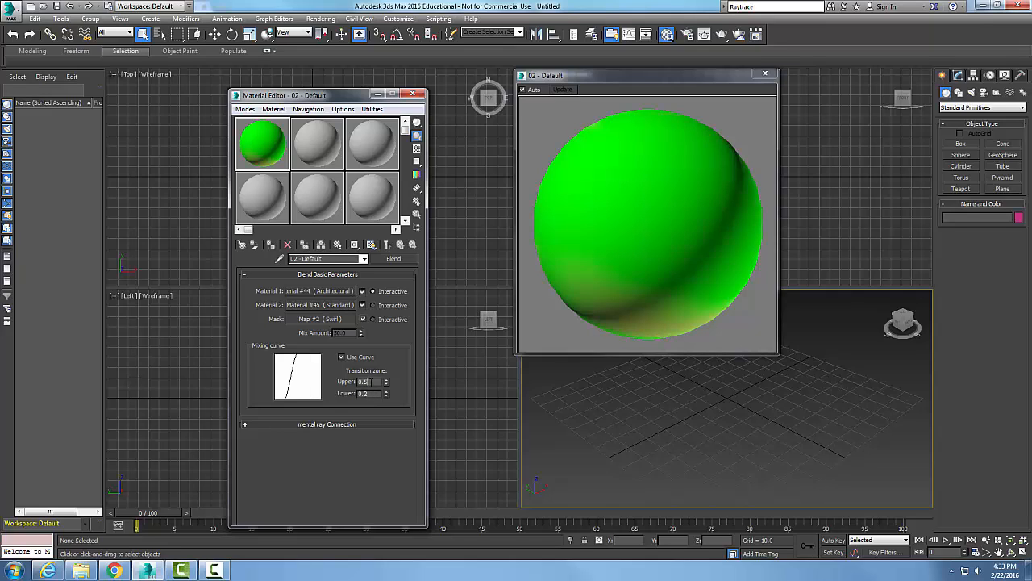
pyautogui.moveTo(597, 274)
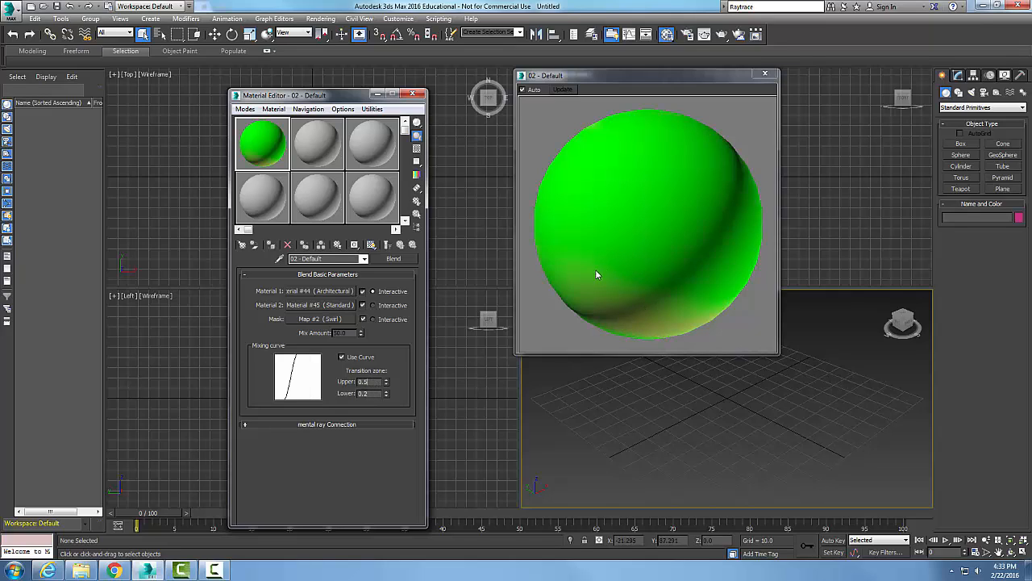